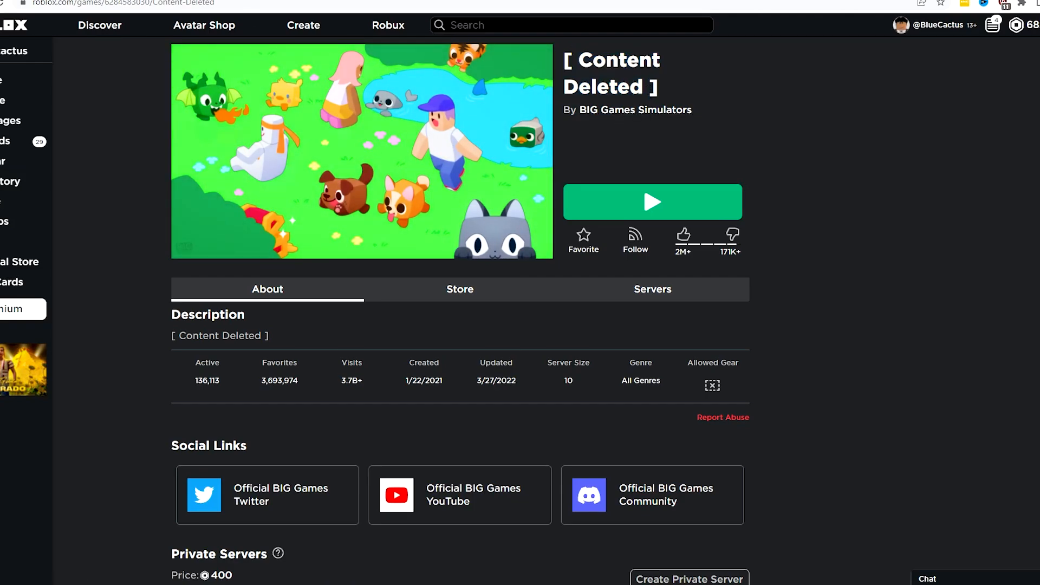
Check the BIG Games Simulators group page, then return to the deleted game's page
{"action": "left_click", "coordinate": [632, 109]}
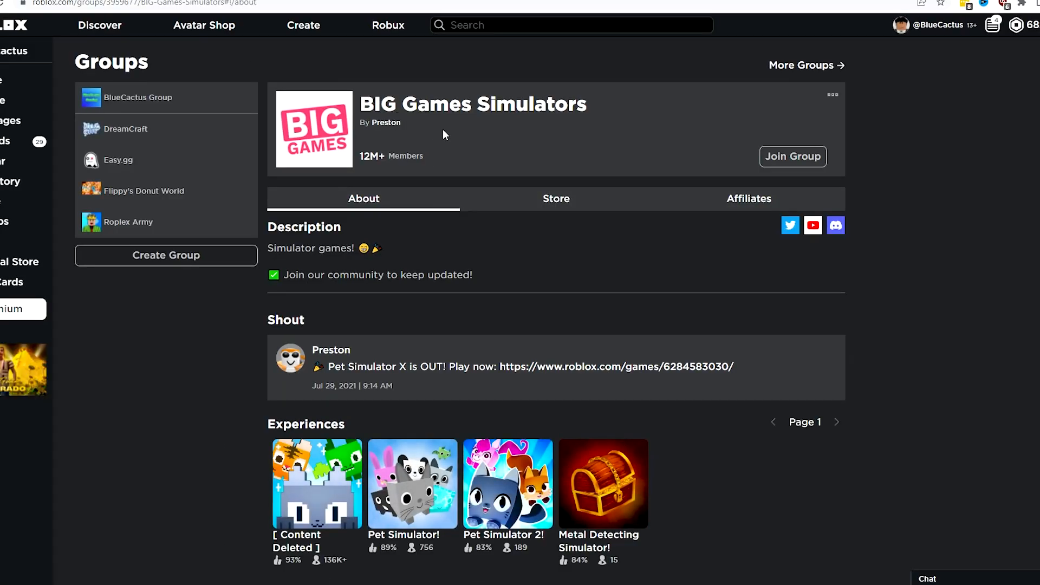
{"action": "scroll", "scroll_direction": "down", "scroll_amount": 3}
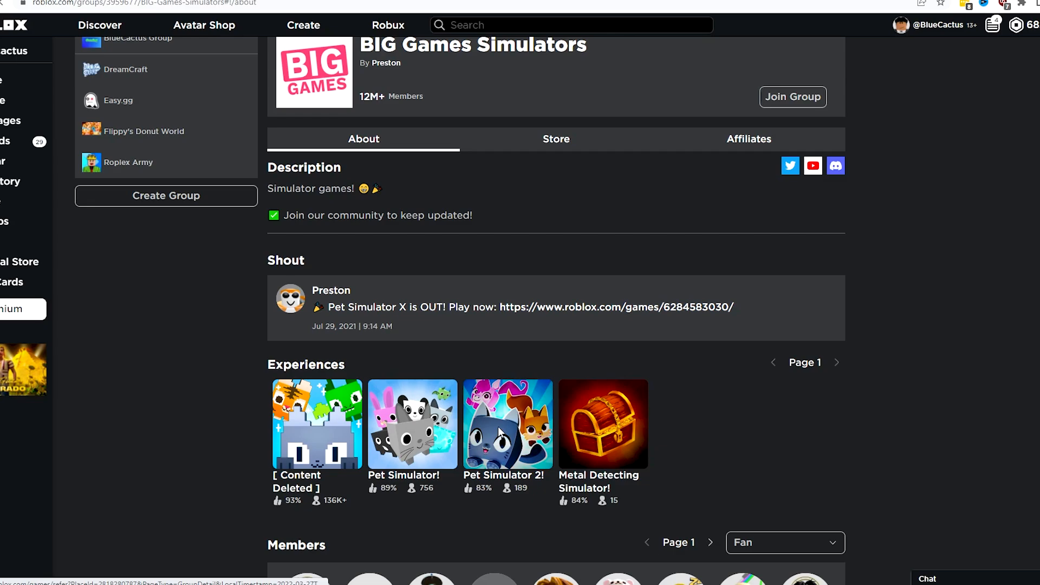
{"action": "left_click", "coordinate": [318, 425]}
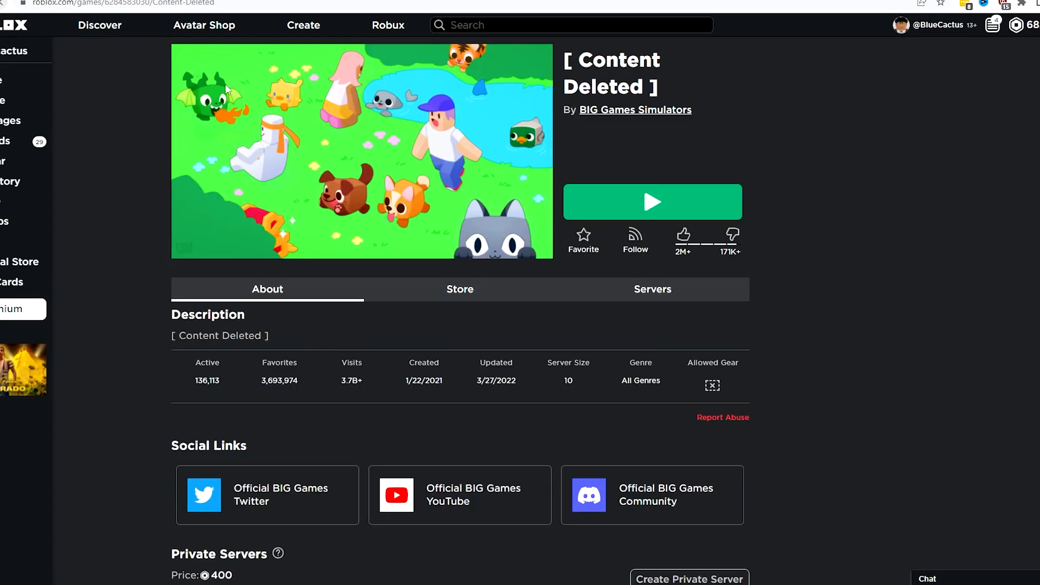
Scroll through the [ Content Deleted ] game page and launch it with the green Play button
{"action": "left_click", "coordinate": [652, 201]}
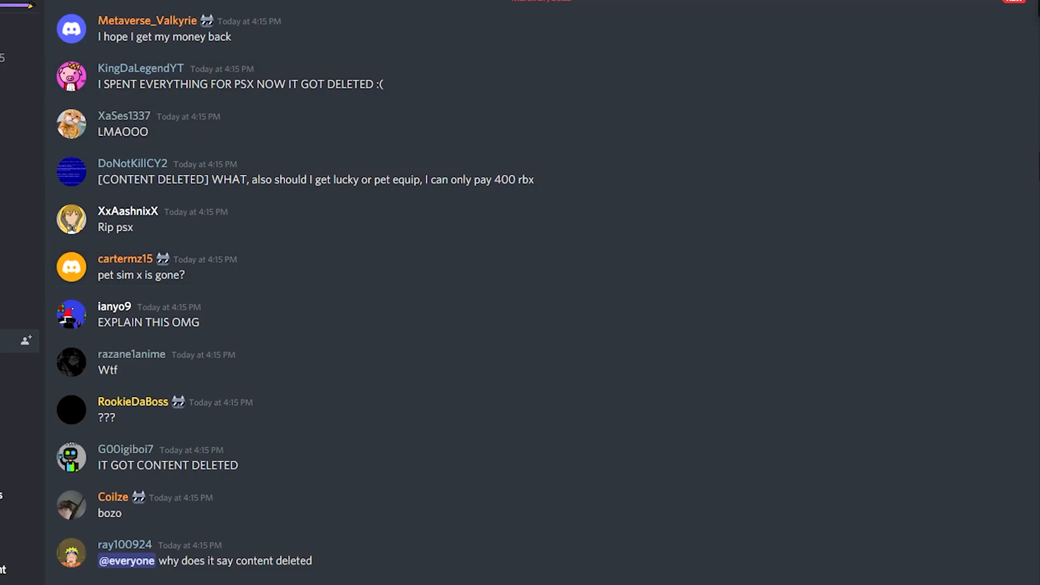
{"action": "scroll", "scroll_direction": "down", "scroll_amount": 3}
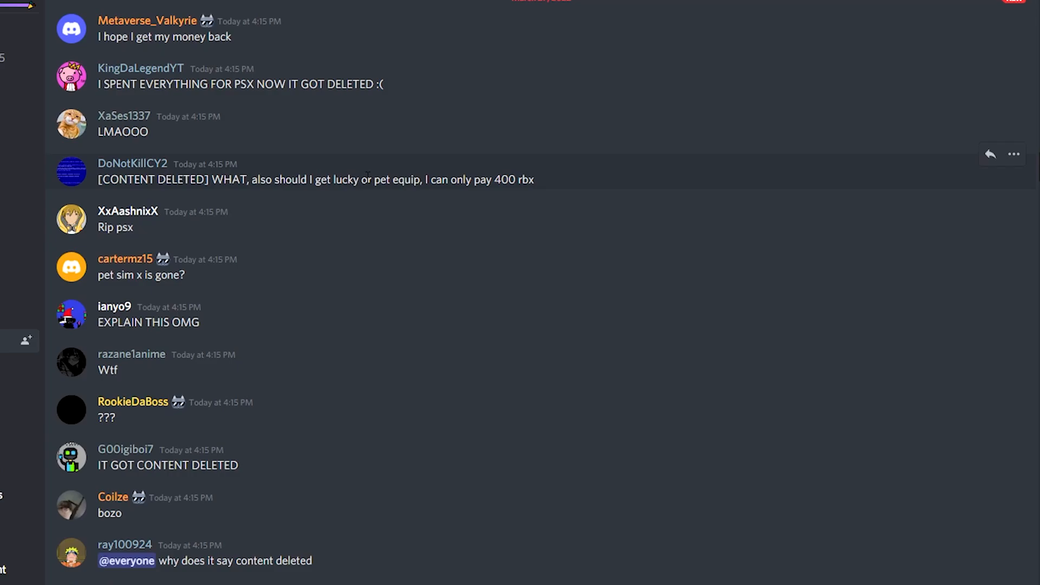
{"action": "scroll", "scroll_direction": "down", "scroll_amount": 3}
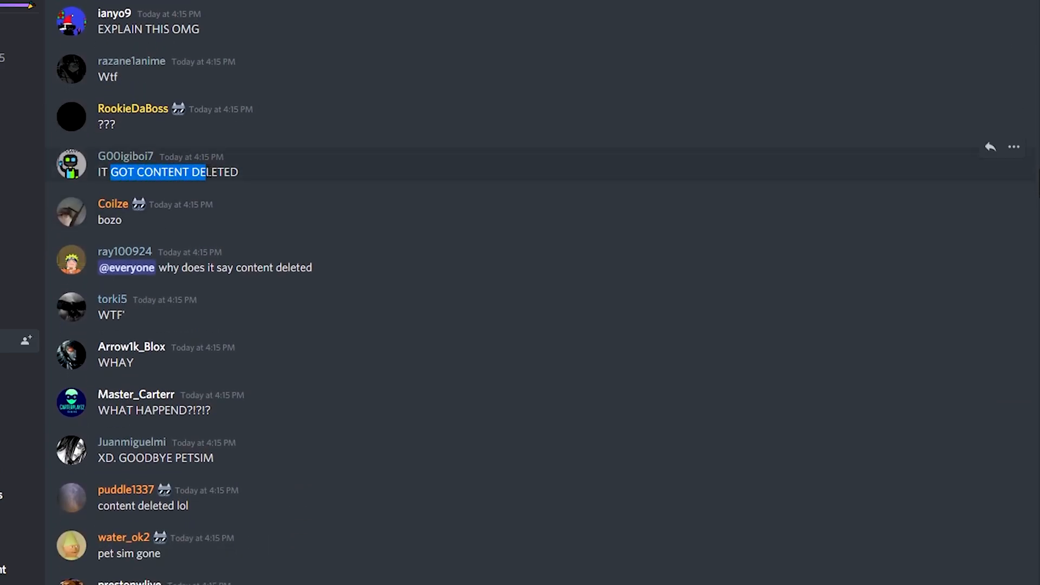
{"action": "scroll", "scroll_direction": "down", "scroll_amount": 3}
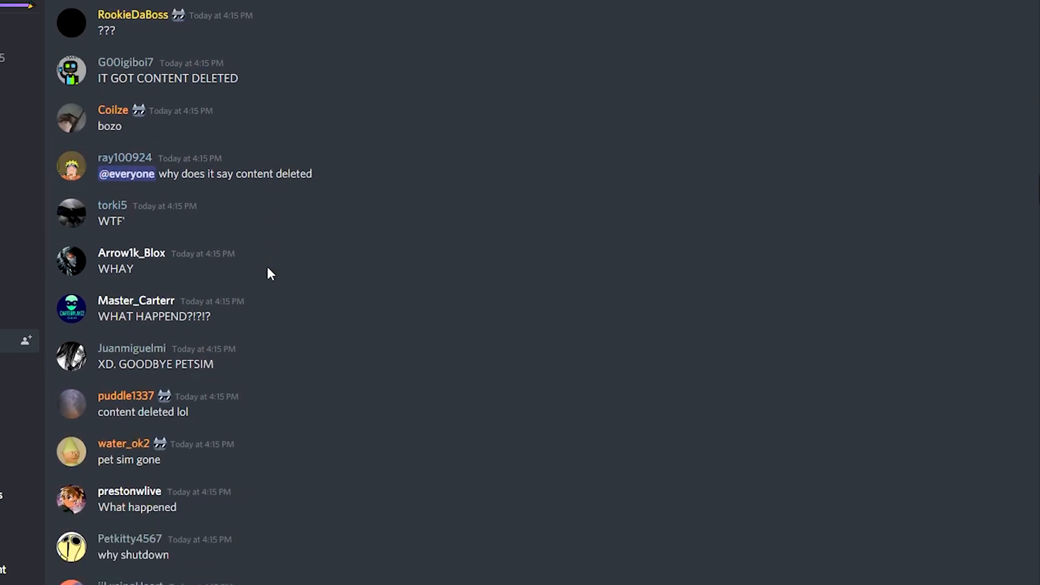
{"action": "scroll", "scroll_direction": "down", "scroll_amount": 3}
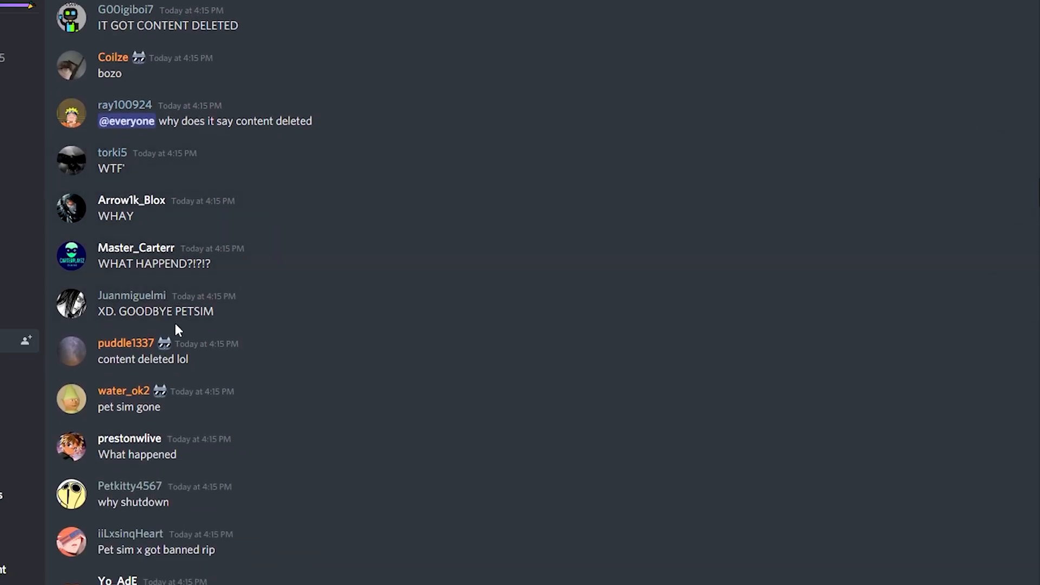
{"action": "scroll", "scroll_direction": "down", "scroll_amount": 3}
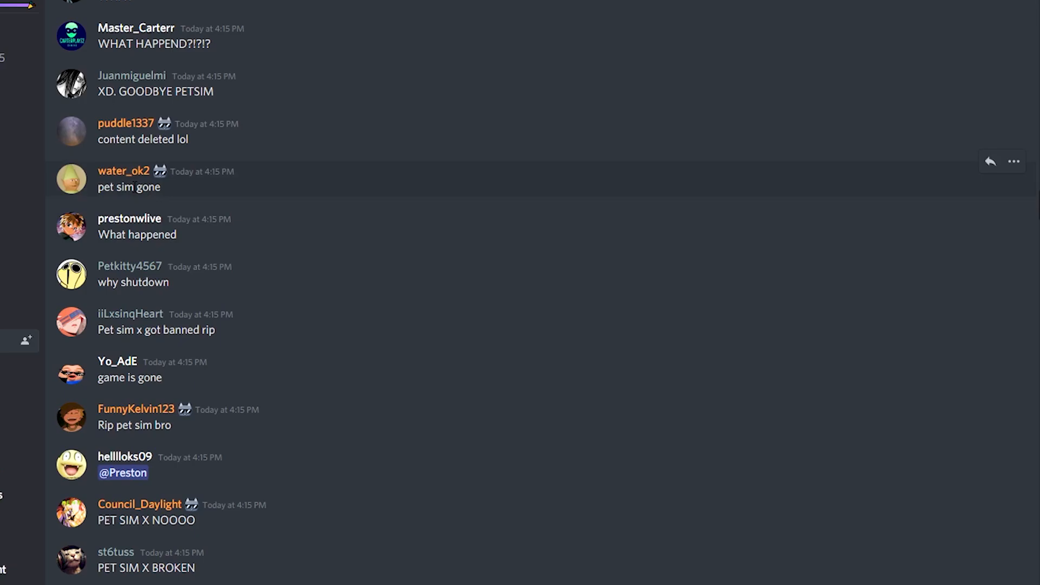
{"action": "scroll", "scroll_direction": "down", "scroll_amount": 3}
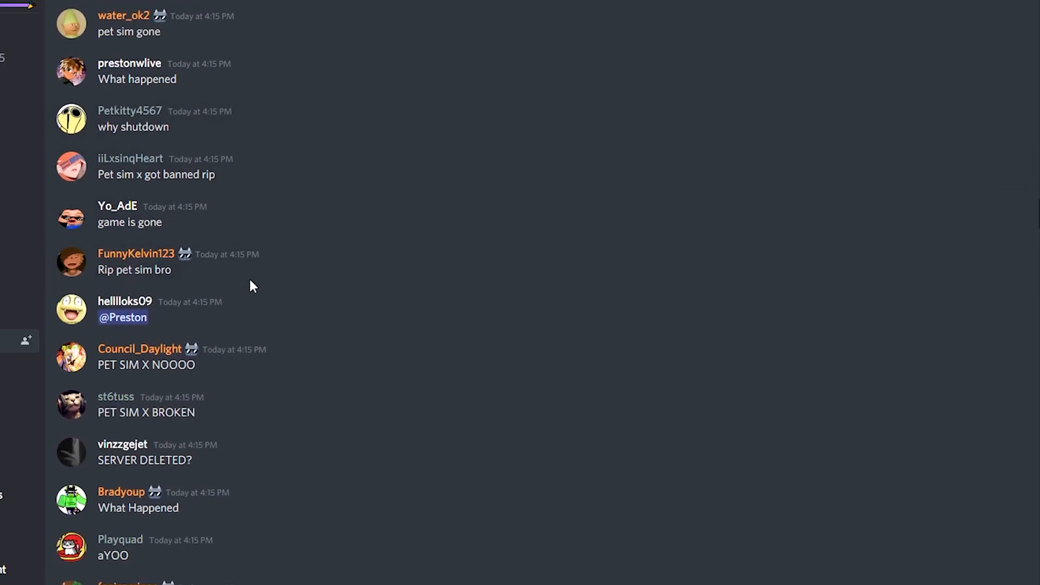
{"action": "scroll", "scroll_direction": "down", "scroll_amount": 3}
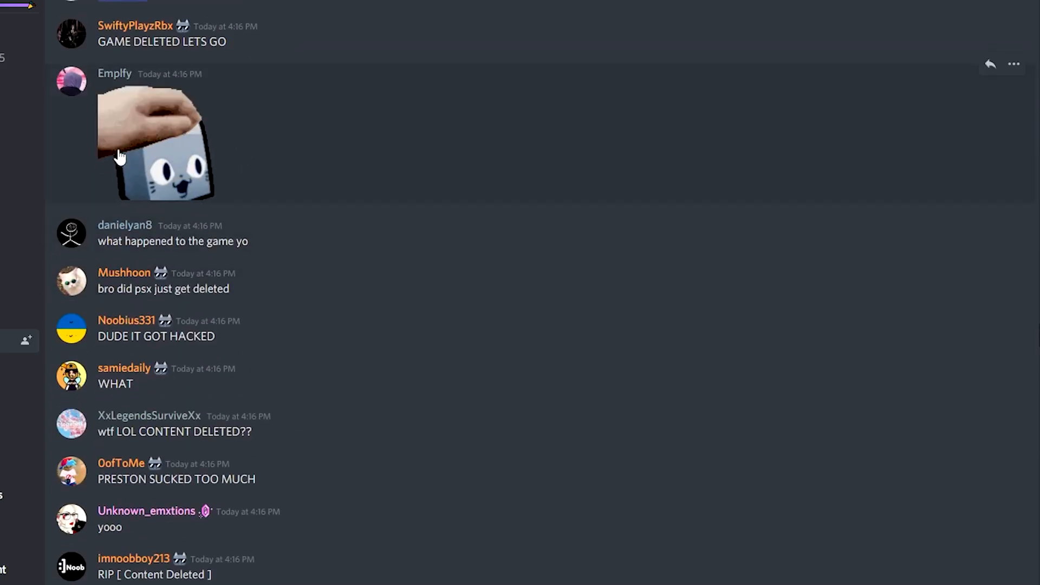
{"action": "scroll", "scroll_direction": "down", "scroll_amount": 3}
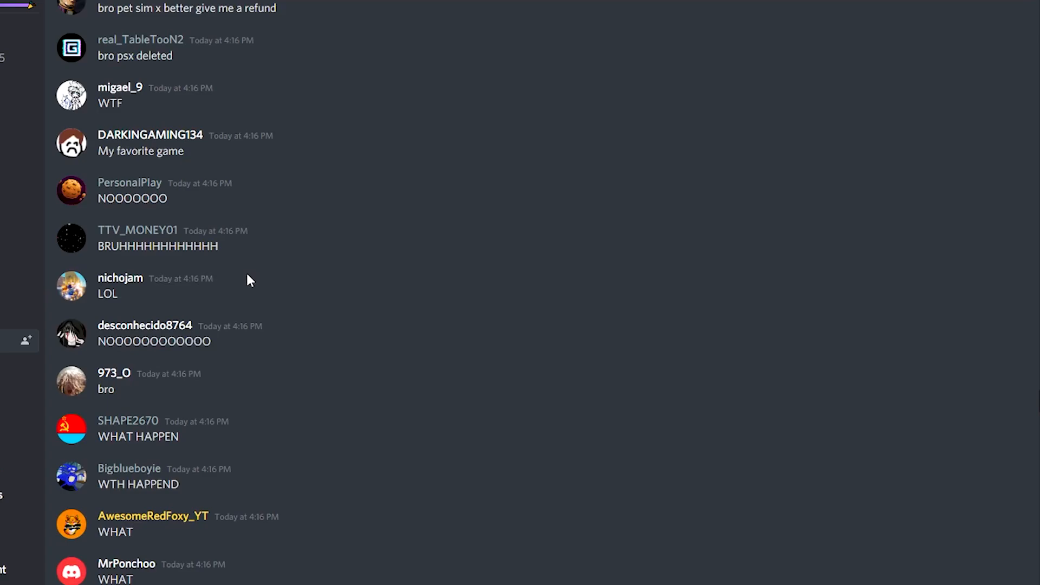
{"action": "scroll", "scroll_direction": "down", "scroll_amount": 3}
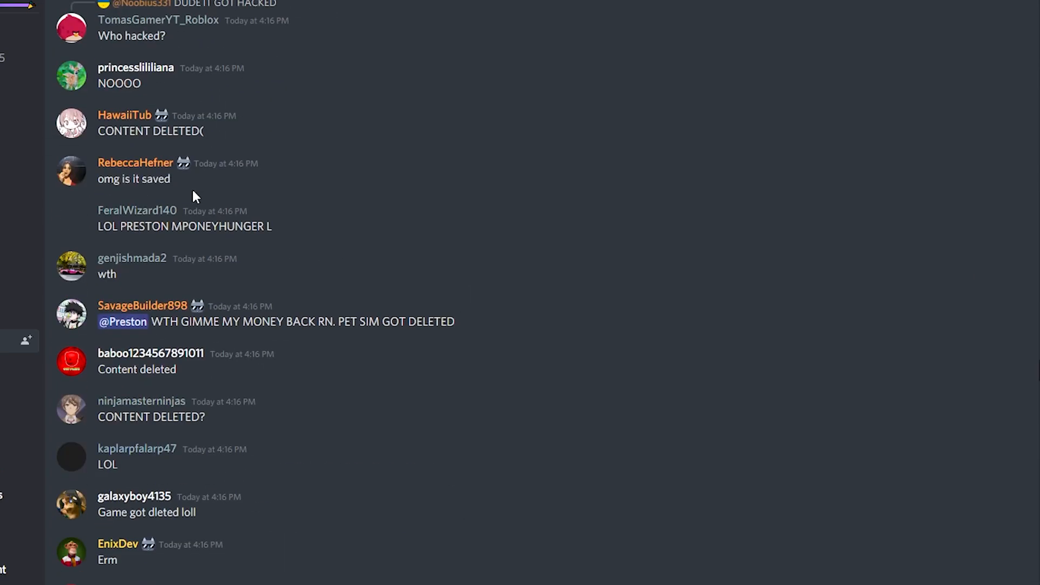
{"action": "scroll", "scroll_direction": "down", "scroll_amount": 3}
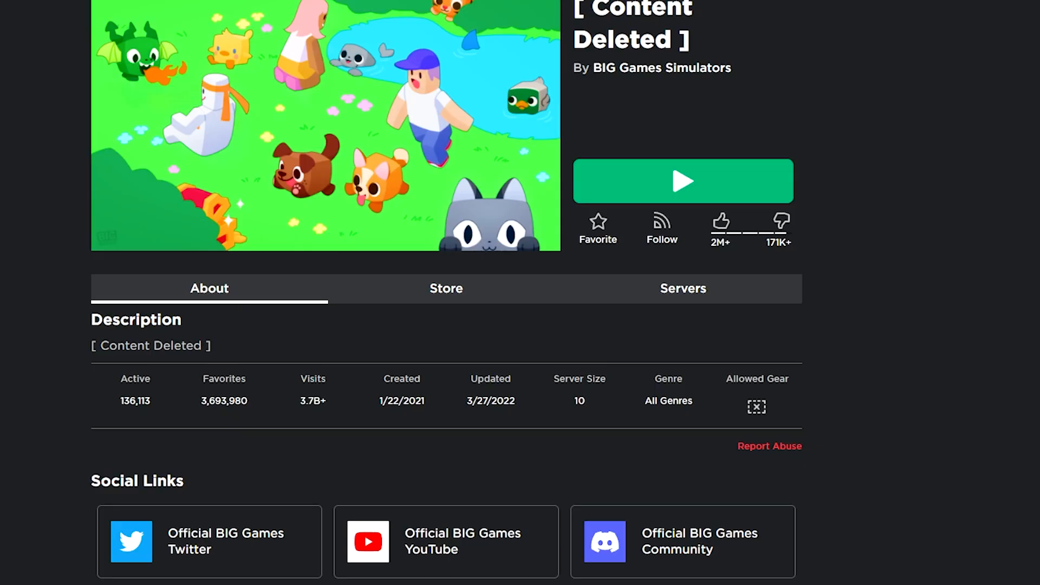
{"action": "mouse_move", "coordinate": [675, 184]}
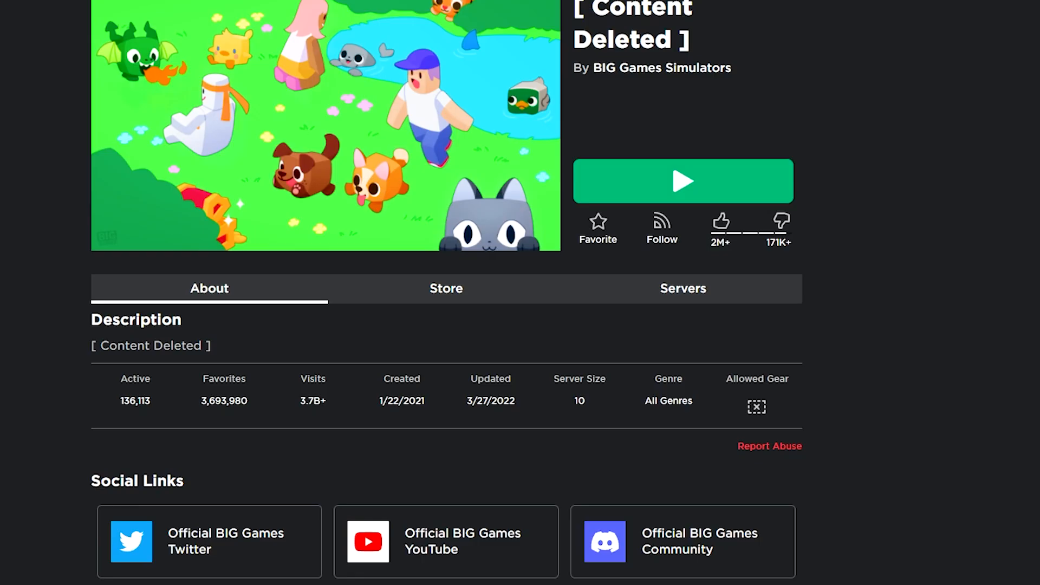
{"action": "left_click", "coordinate": [682, 181]}
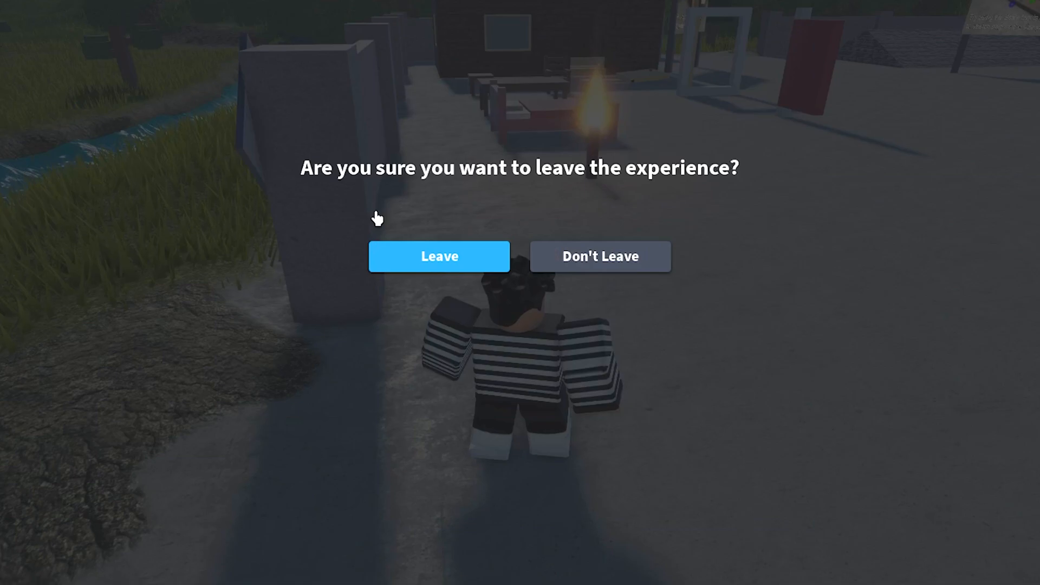
Confirm leaving the Roblox experience with the blue Leave button
{"action": "left_click", "coordinate": [439, 257]}
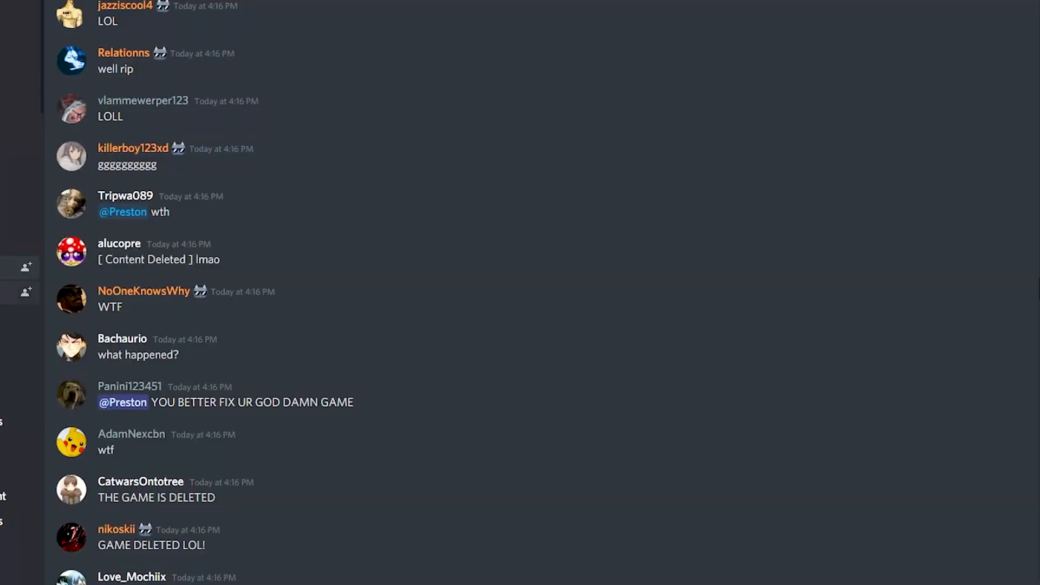
{"action": "scroll", "scroll_direction": "down", "scroll_amount": 3}
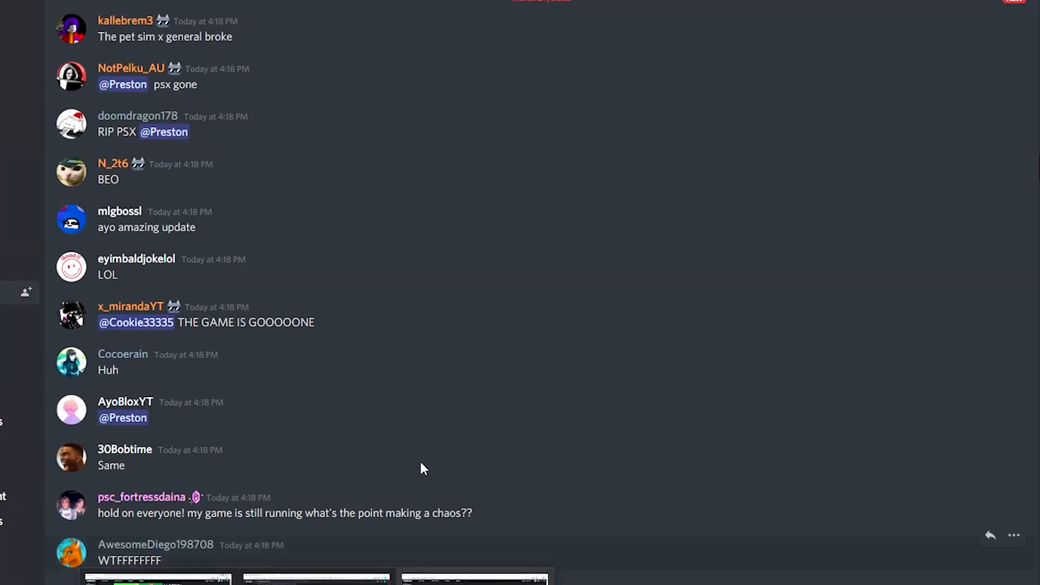
{"action": "scroll", "scroll_direction": "down", "scroll_amount": 3}
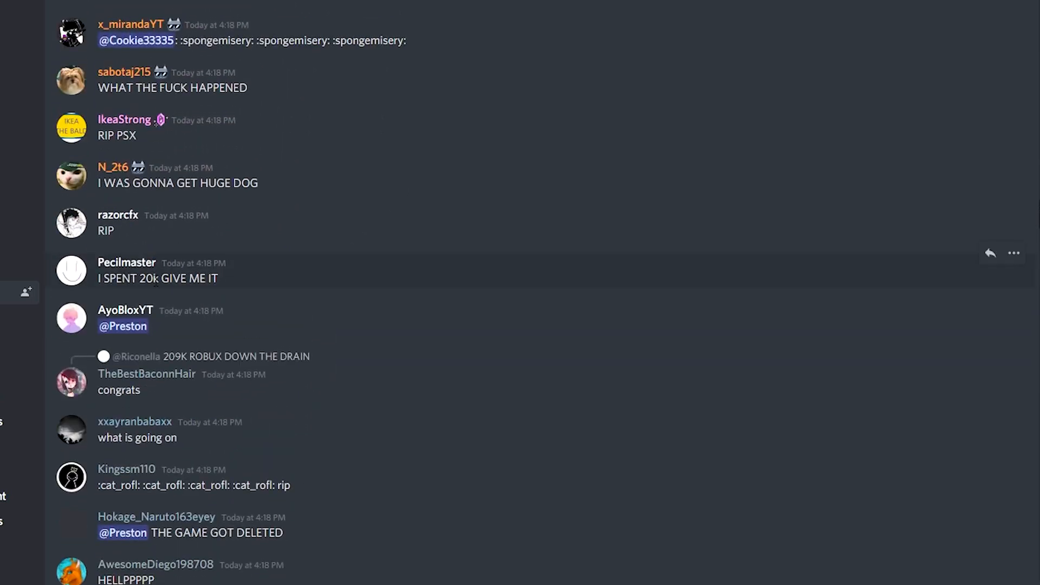
{"action": "mouse_move", "coordinate": [265, 340]}
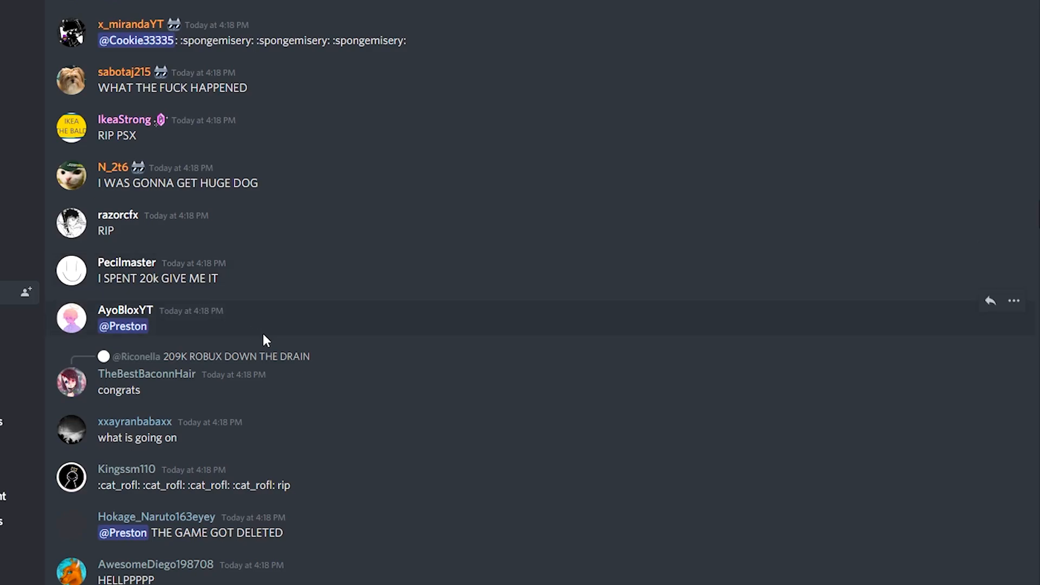
{"action": "scroll", "scroll_direction": "down", "scroll_amount": 3}
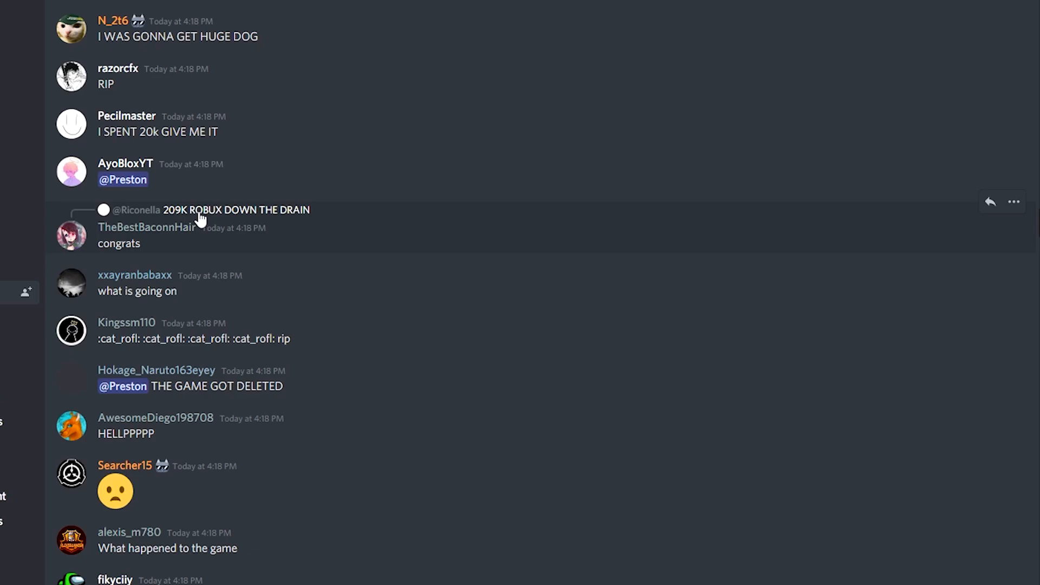
{"action": "scroll", "scroll_direction": "down", "scroll_amount": 3}
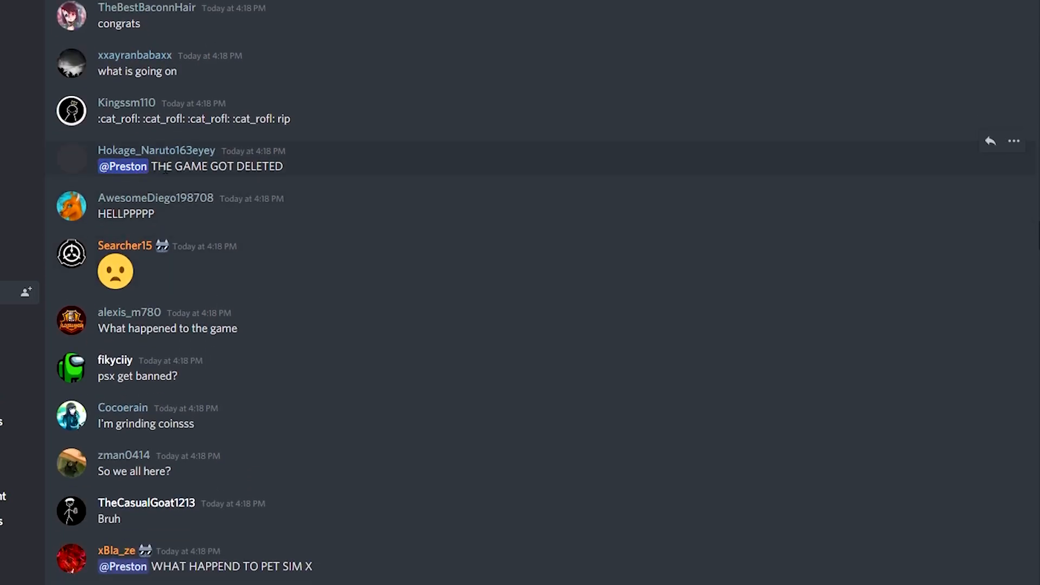
{"action": "left_click", "coordinate": [122, 167]}
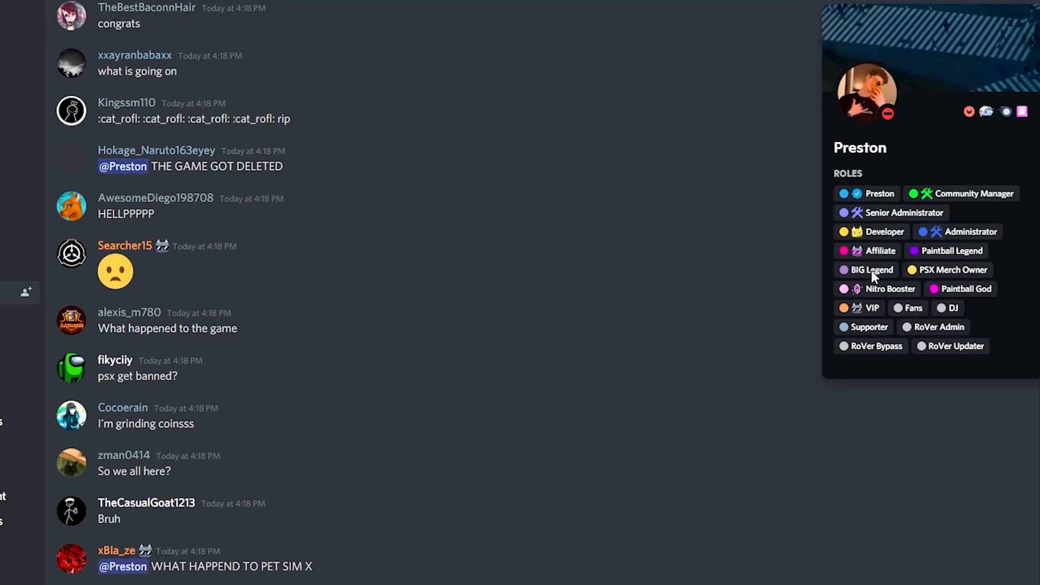
{"action": "mouse_move", "coordinate": [888, 114]}
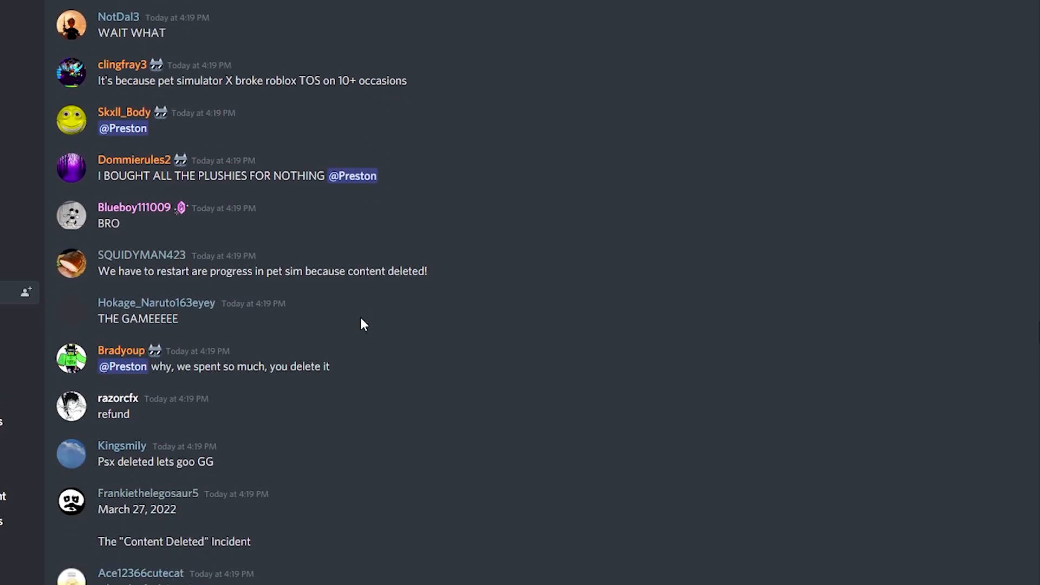
Continue scrolling through the flood of messages reacting to Pet Simulator X's deletion
{"action": "scroll", "scroll_direction": "down", "scroll_amount": 3}
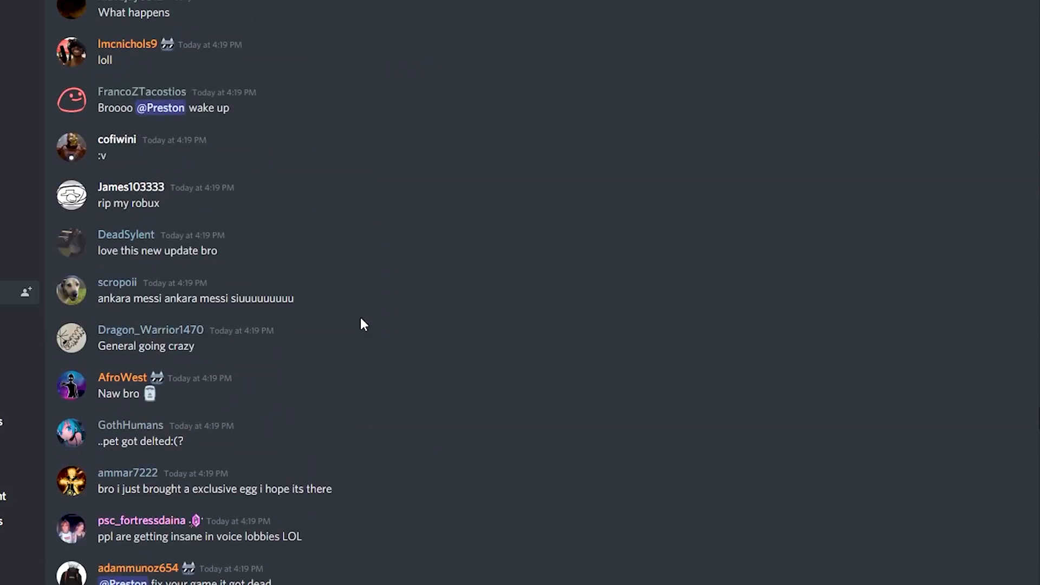
{"action": "scroll", "scroll_direction": "down", "scroll_amount": 3}
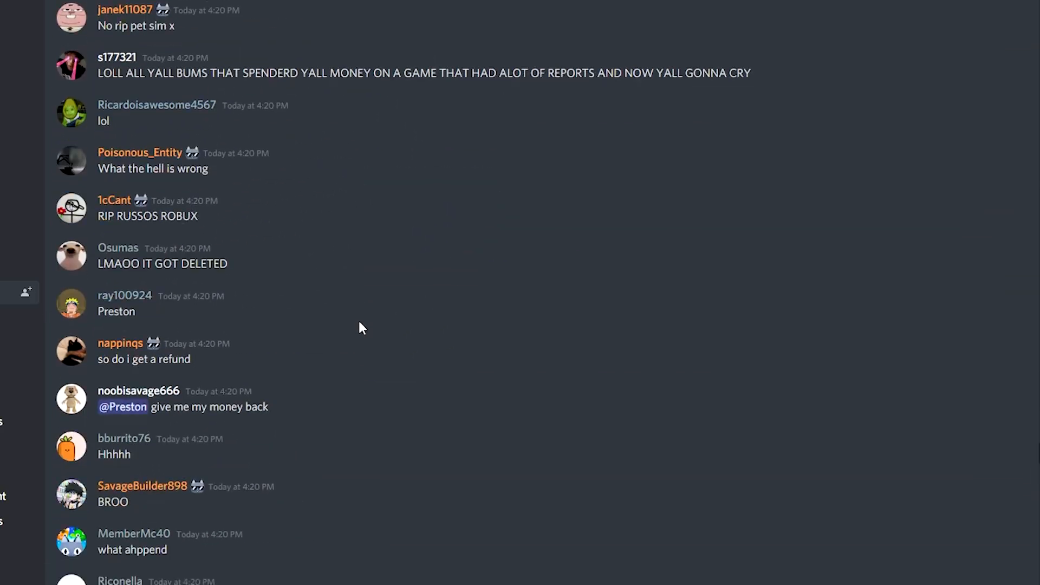
{"action": "scroll", "scroll_direction": "down", "scroll_amount": 3}
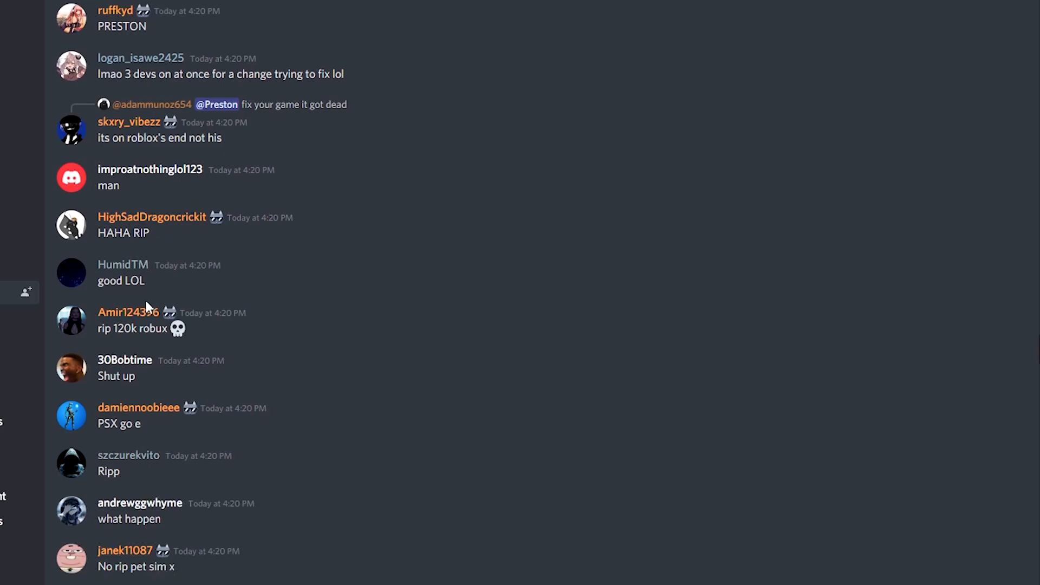
{"action": "scroll", "scroll_direction": "down", "scroll_amount": 3}
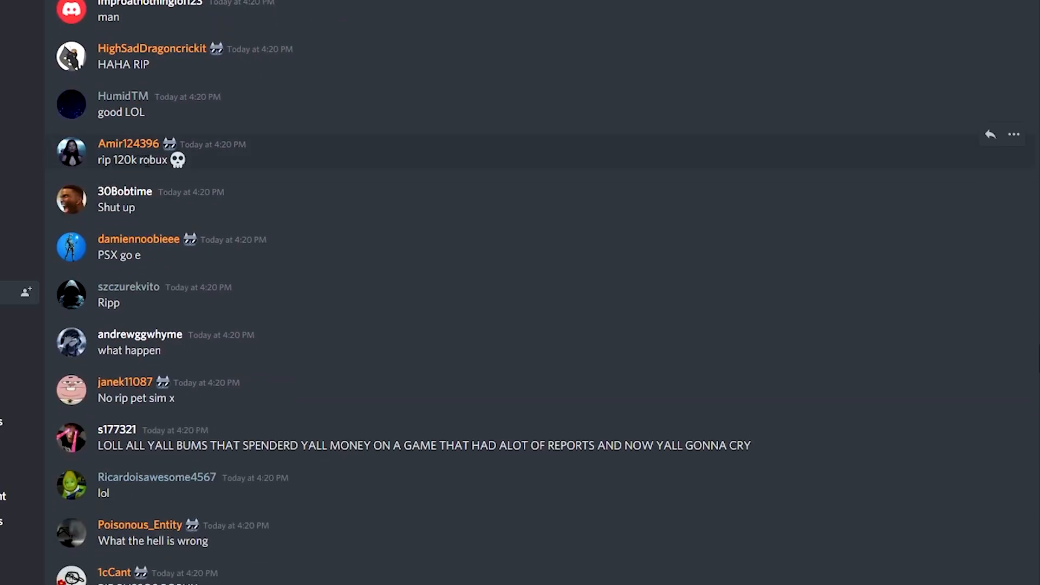
{"action": "scroll", "scroll_direction": "down", "scroll_amount": 3}
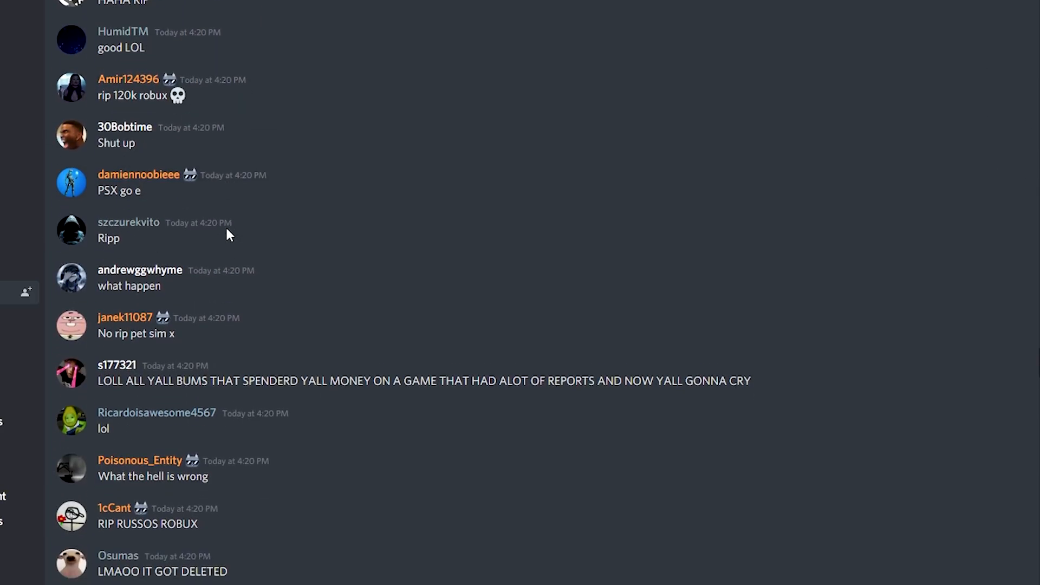
{"action": "scroll", "scroll_direction": "down", "scroll_amount": 3}
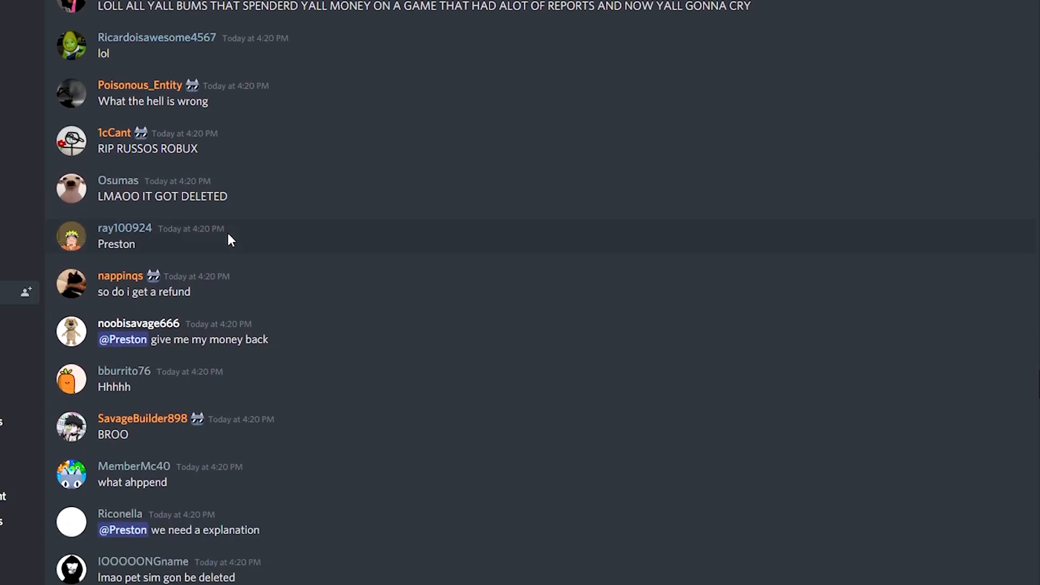
{"action": "scroll", "scroll_direction": "down", "scroll_amount": 3}
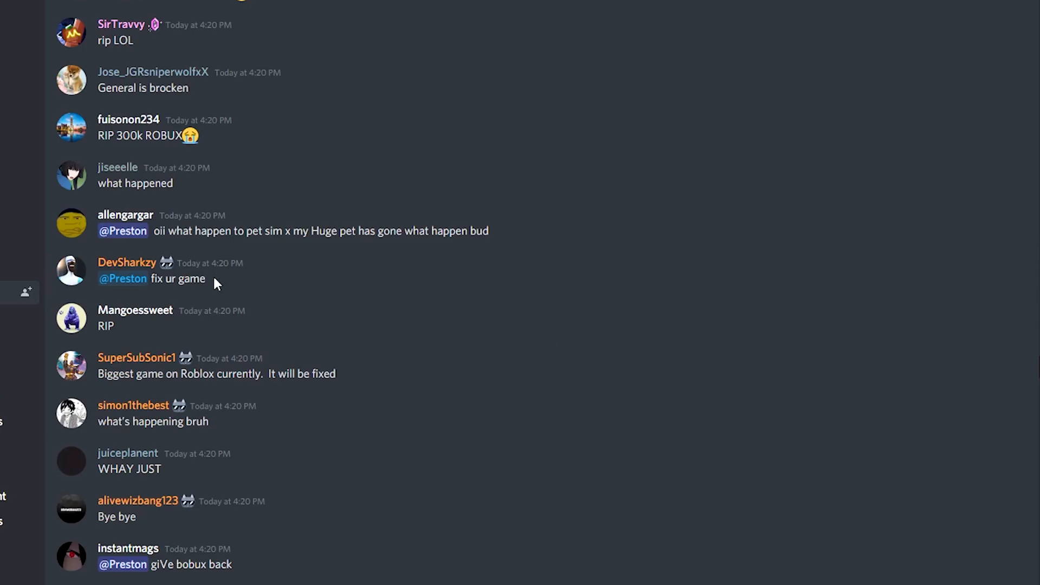
{"action": "scroll", "scroll_direction": "down", "scroll_amount": 3}
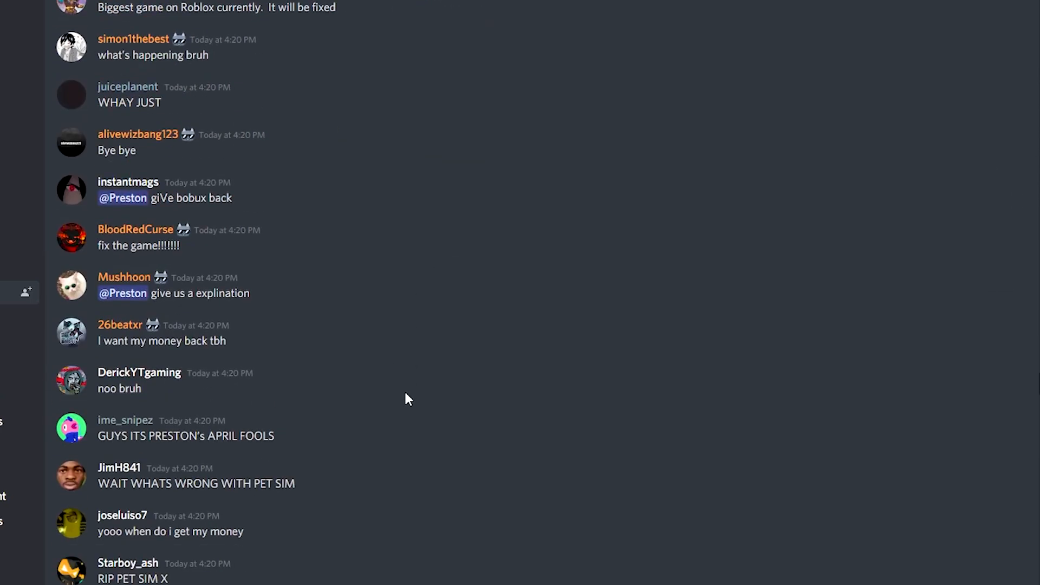
{"action": "scroll", "scroll_direction": "down", "scroll_amount": 3}
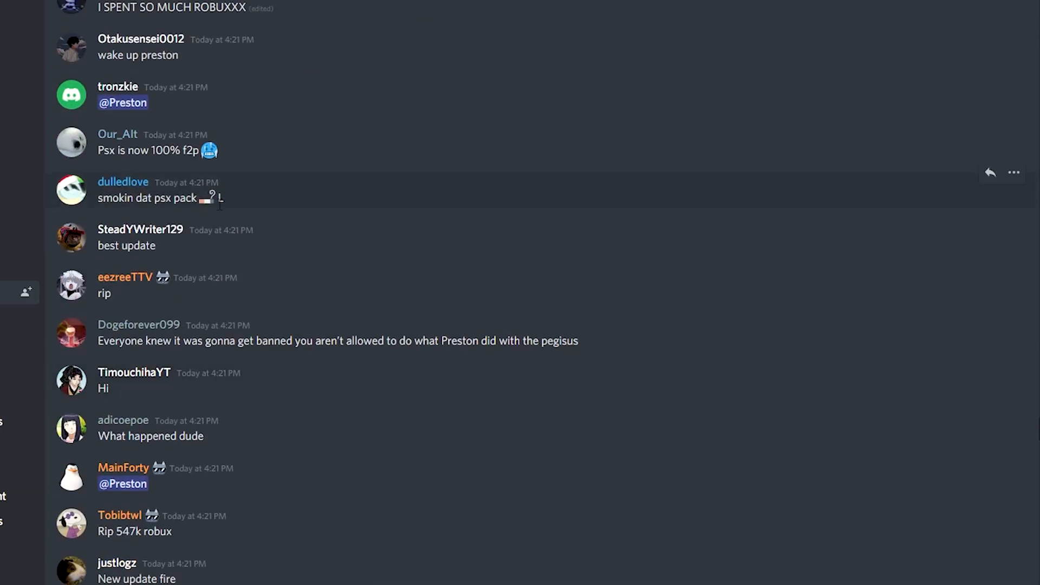
{"action": "scroll", "scroll_direction": "down", "scroll_amount": 3}
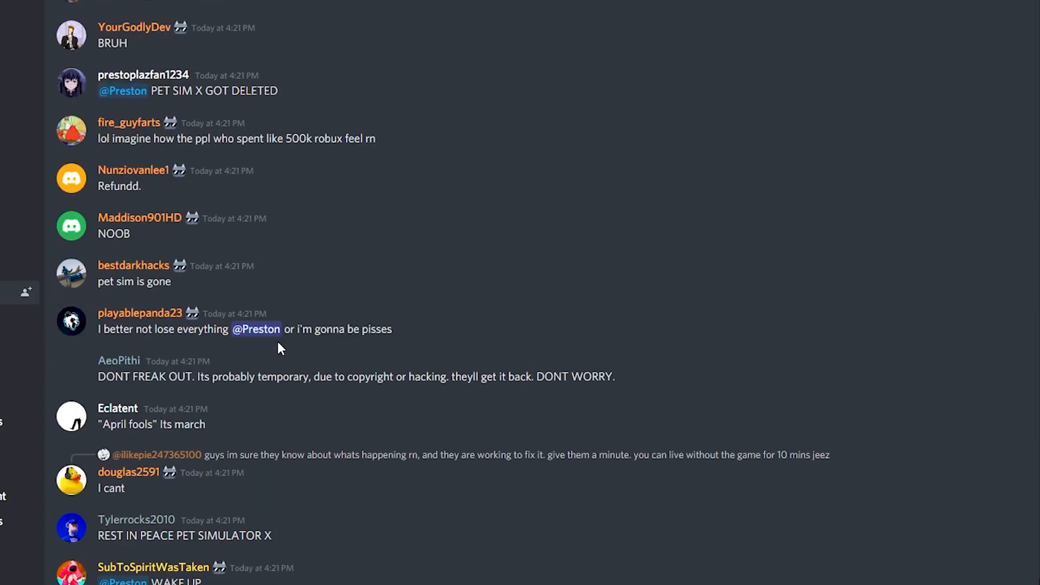
{"action": "scroll", "scroll_direction": "down", "scroll_amount": 3}
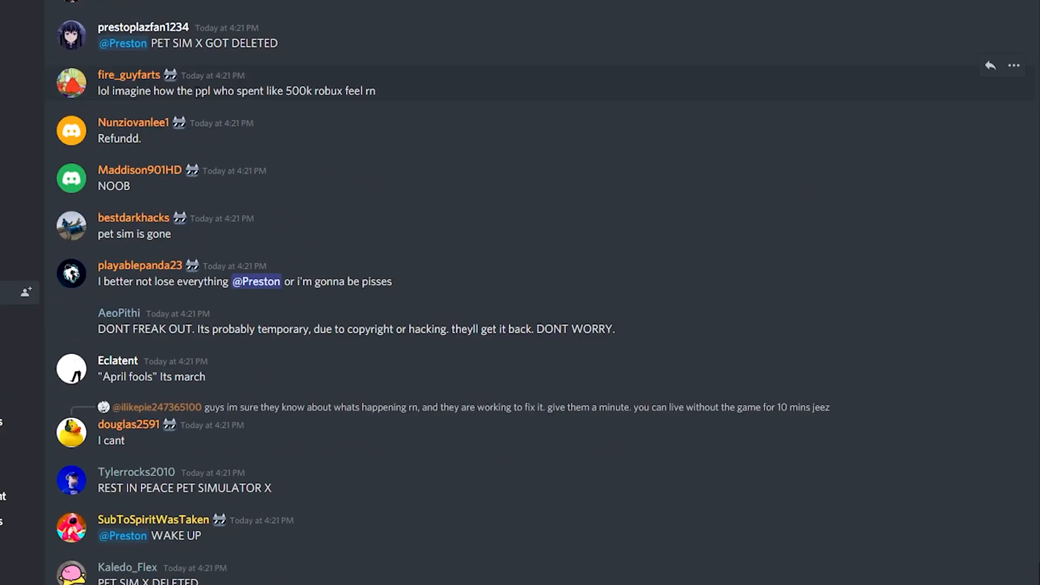
{"action": "scroll", "scroll_direction": "up", "scroll_amount": 3}
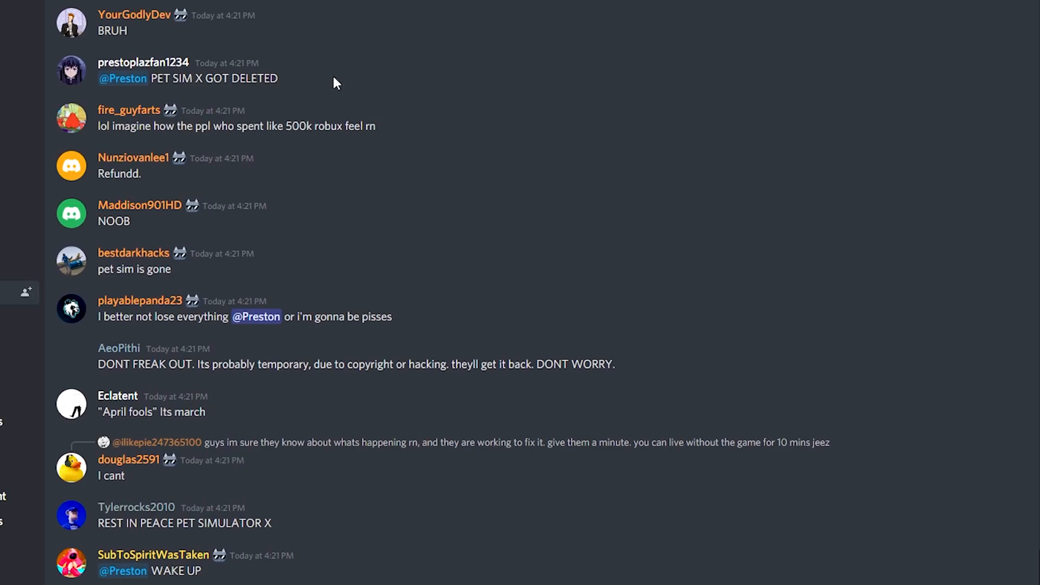
{"action": "scroll", "scroll_direction": "down", "scroll_amount": 3}
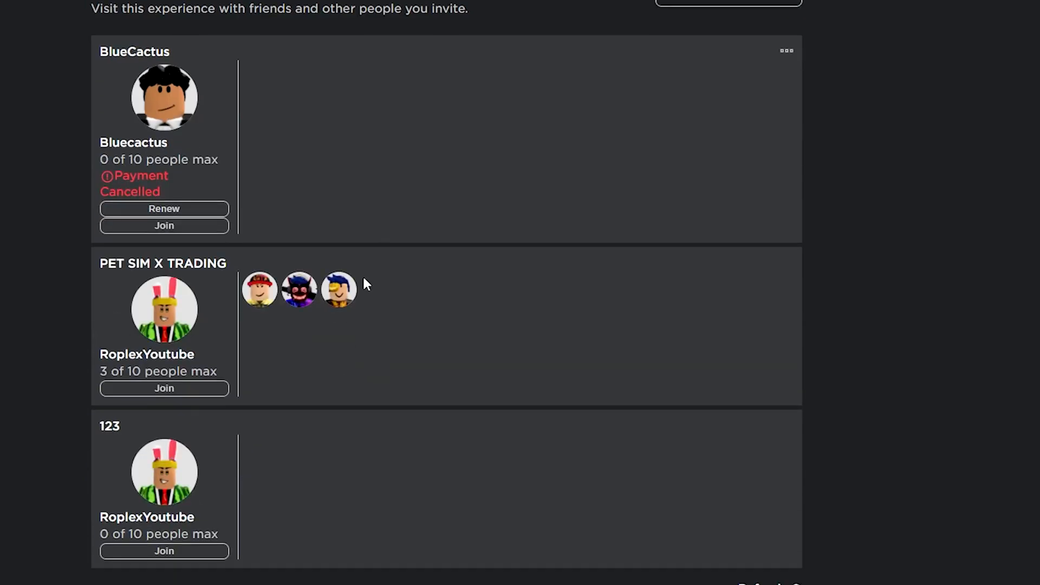
{"action": "scroll", "scroll_direction": "down", "scroll_amount": 3}
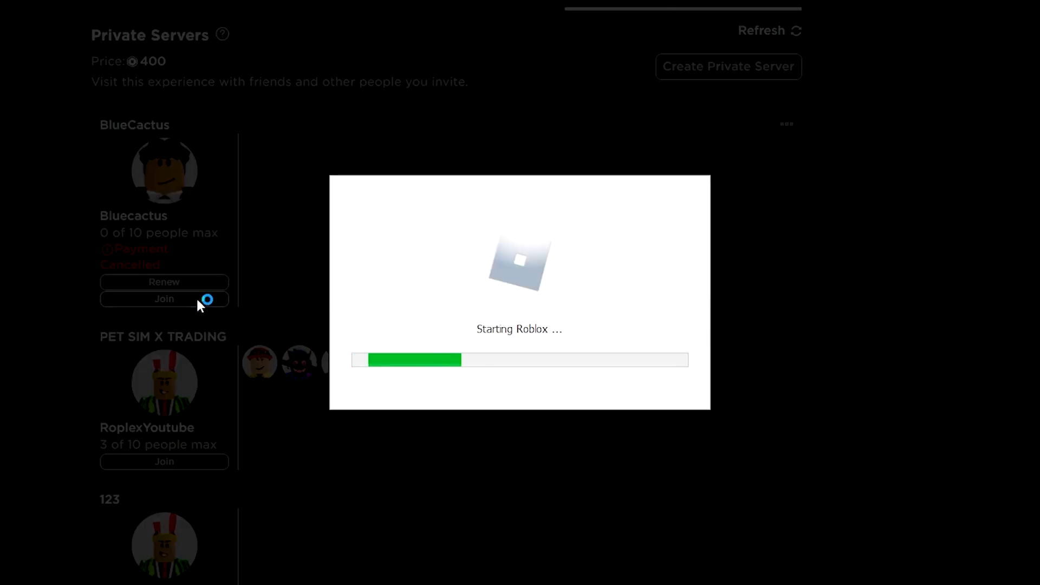
{"action": "left_click", "coordinate": [163, 299]}
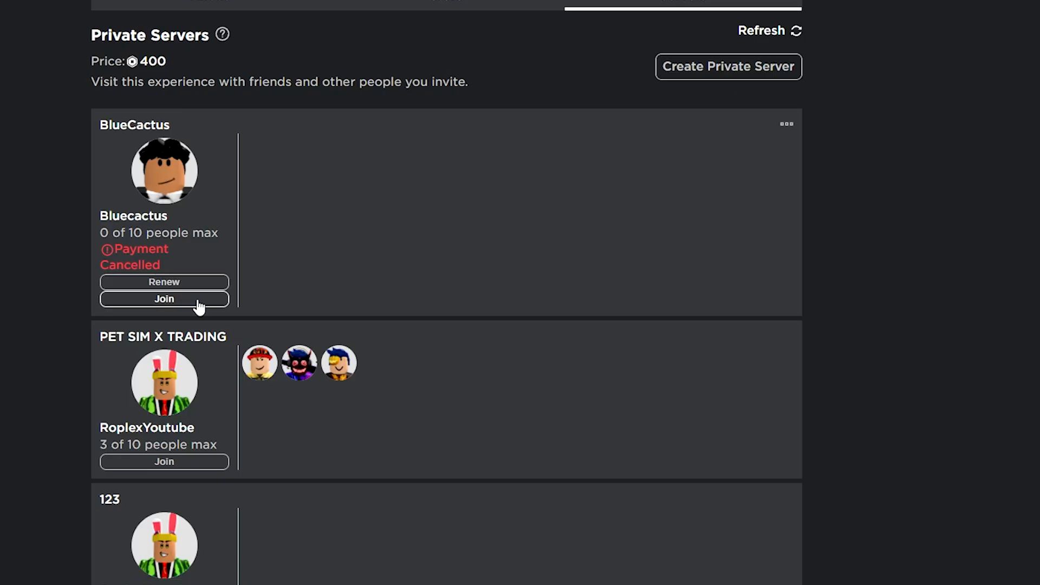
{"action": "left_click", "coordinate": [163, 299]}
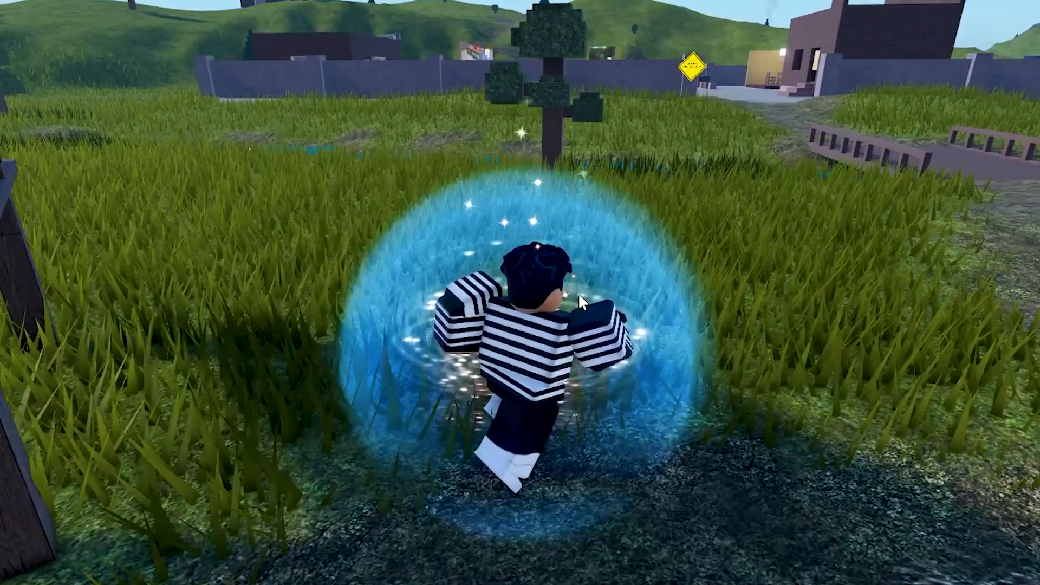
{"action": "key", "text": "Escape"}
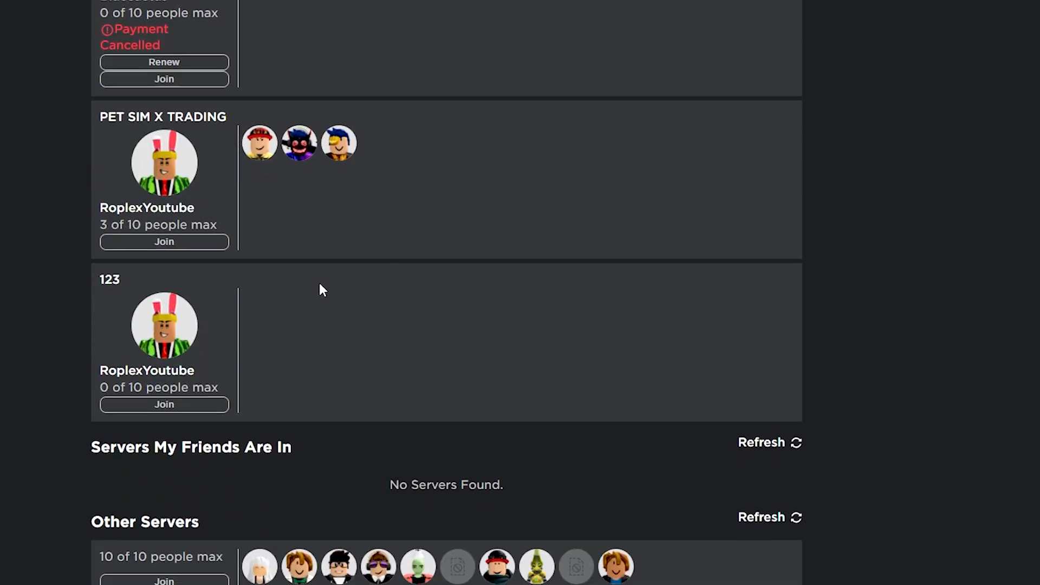
{"action": "left_click", "coordinate": [163, 241]}
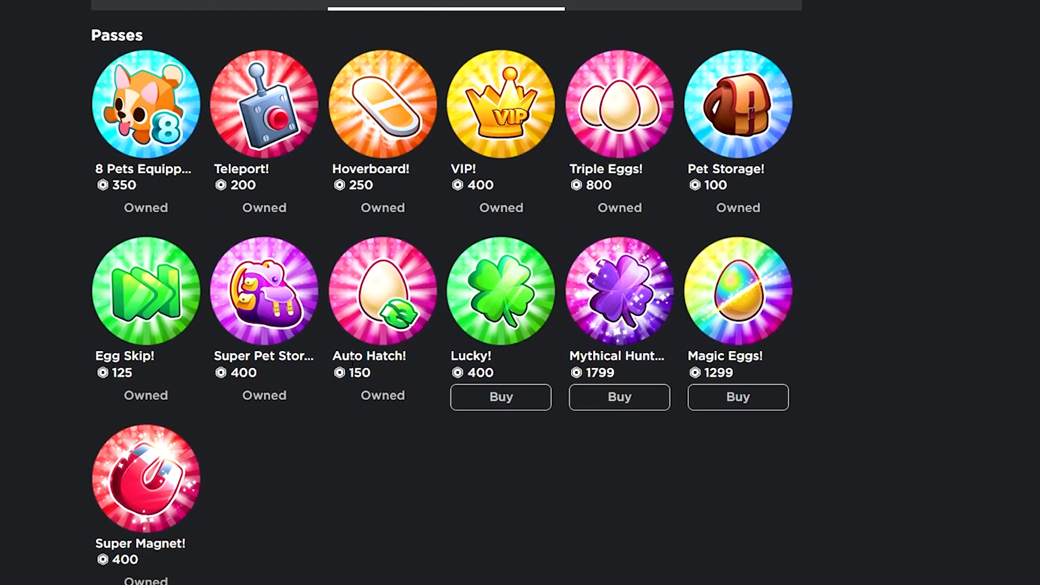
{"action": "mouse_move", "coordinate": [685, 375]}
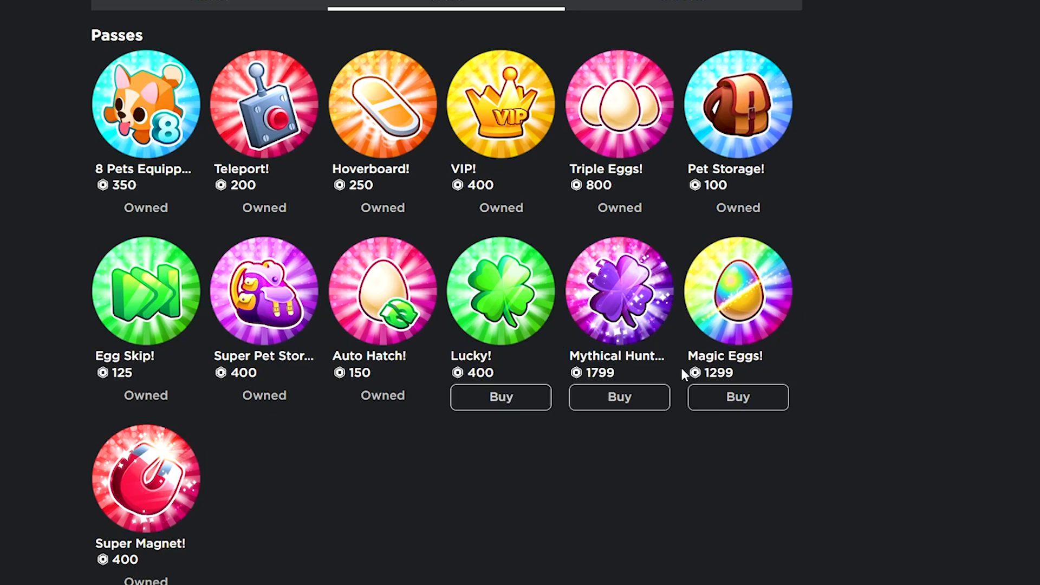
Purchase the Lucky! pass for 400 Robux and dismiss the Purchase Complete dialog
{"action": "left_click", "coordinate": [500, 397]}
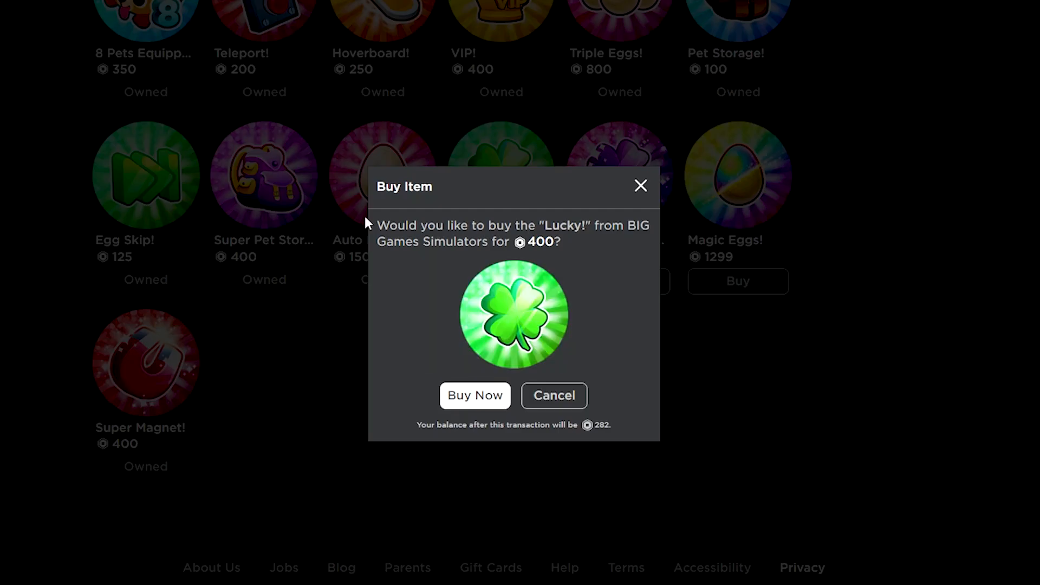
{"action": "left_click_drag", "start_coordinate": [384, 225], "coordinate": [641, 225]}
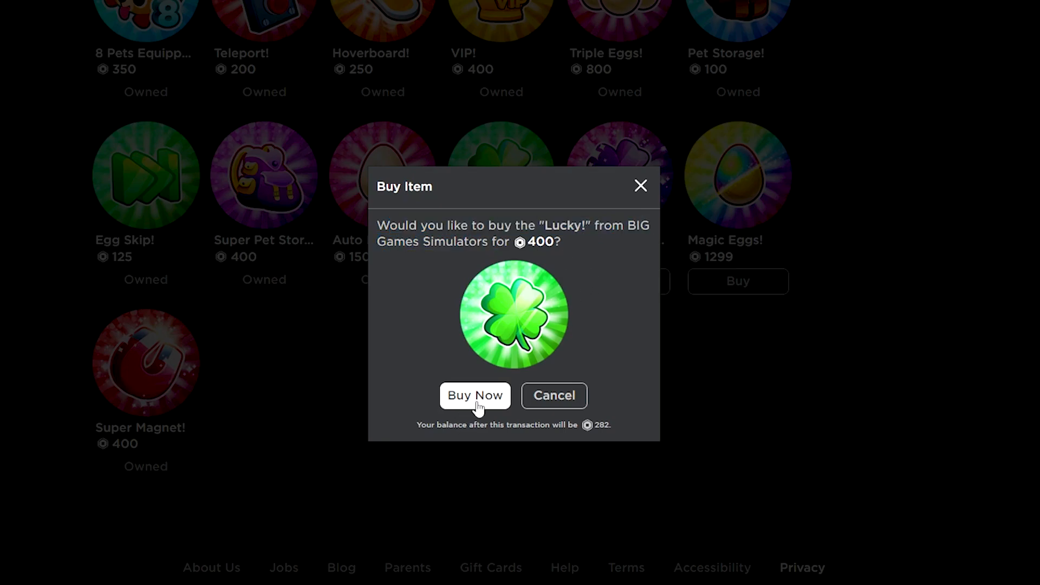
{"action": "left_click", "coordinate": [474, 396]}
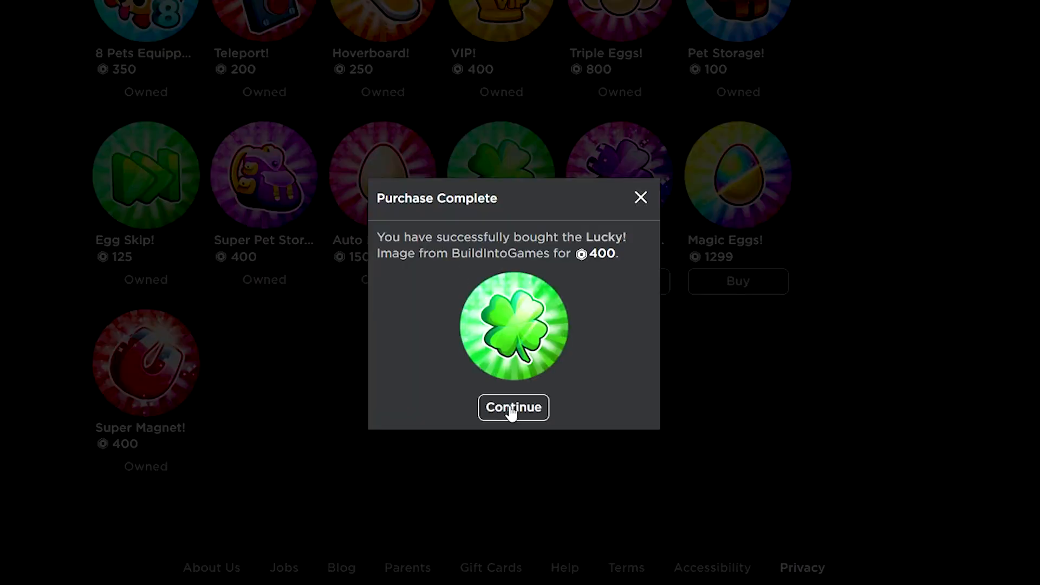
{"action": "left_click", "coordinate": [513, 408]}
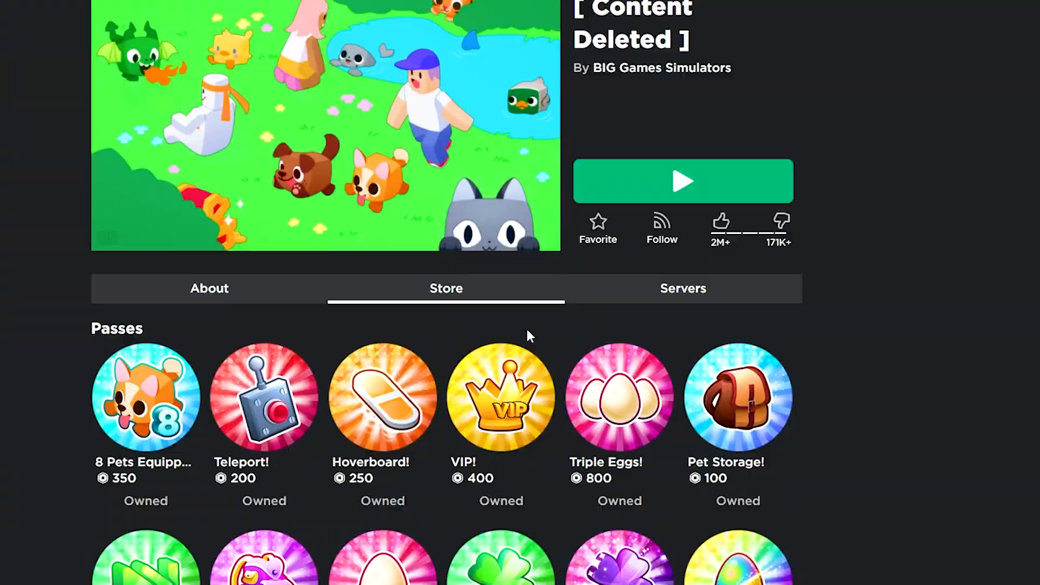
{"action": "scroll", "scroll_direction": "down", "scroll_amount": 3}
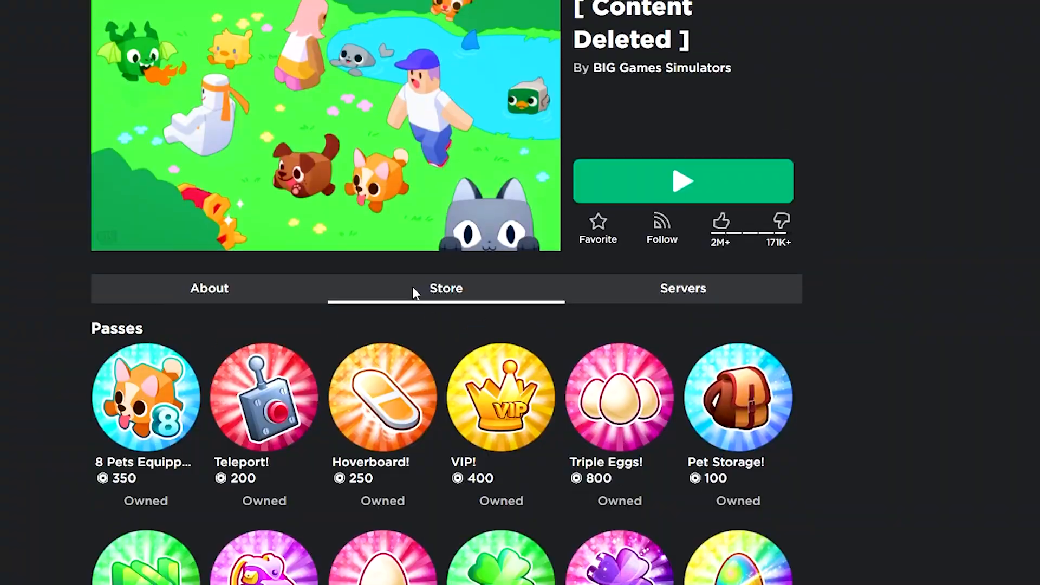
{"action": "scroll", "scroll_direction": "down", "scroll_amount": 3}
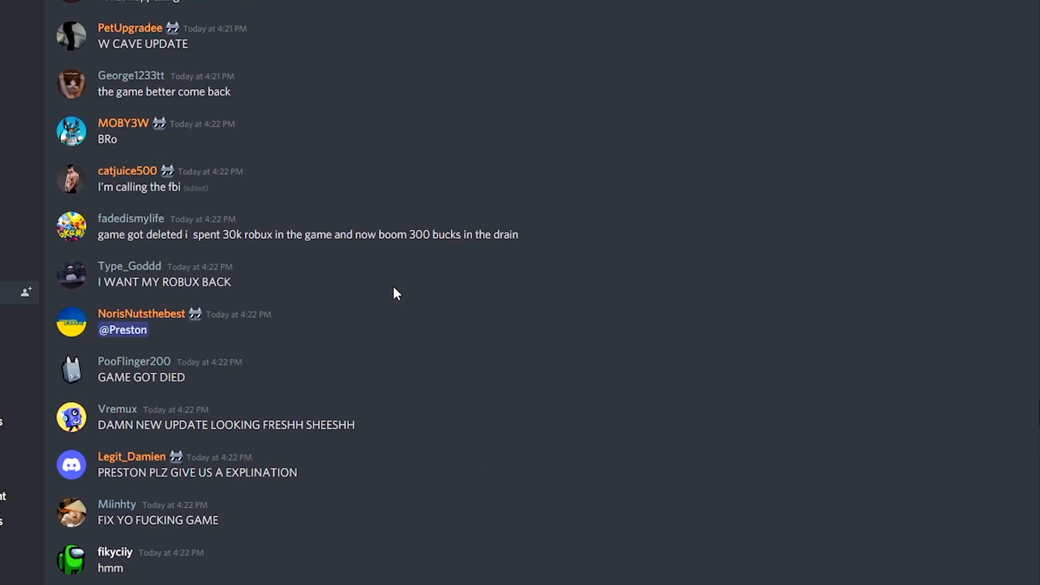
Show Preston's announcement acknowledging Pet Sim's deletion and plans to restore it
{"action": "scroll", "scroll_direction": "down", "scroll_amount": 3}
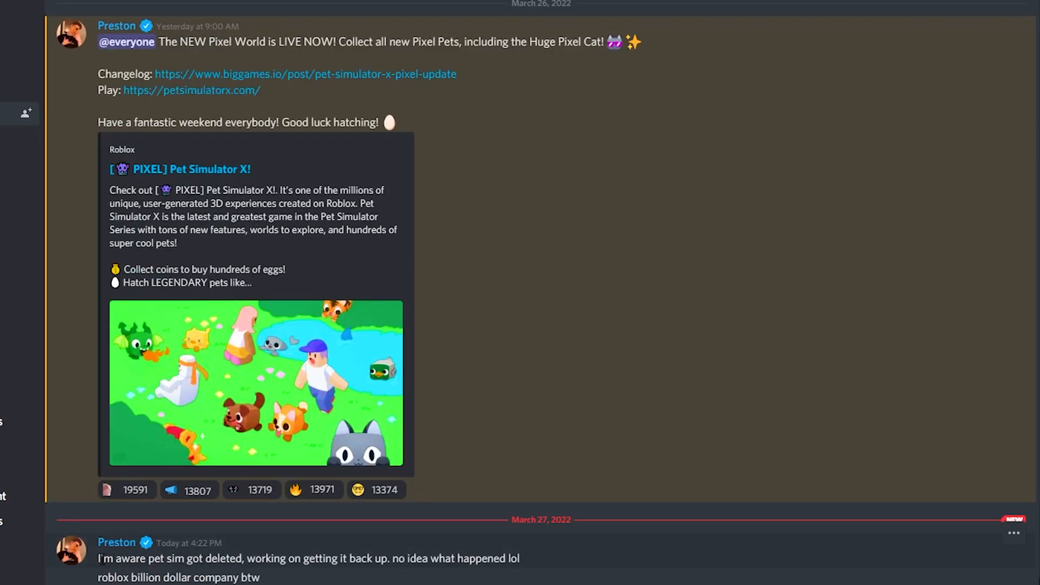
{"action": "left_click_drag", "start_coordinate": [99, 558], "coordinate": [205, 558]}
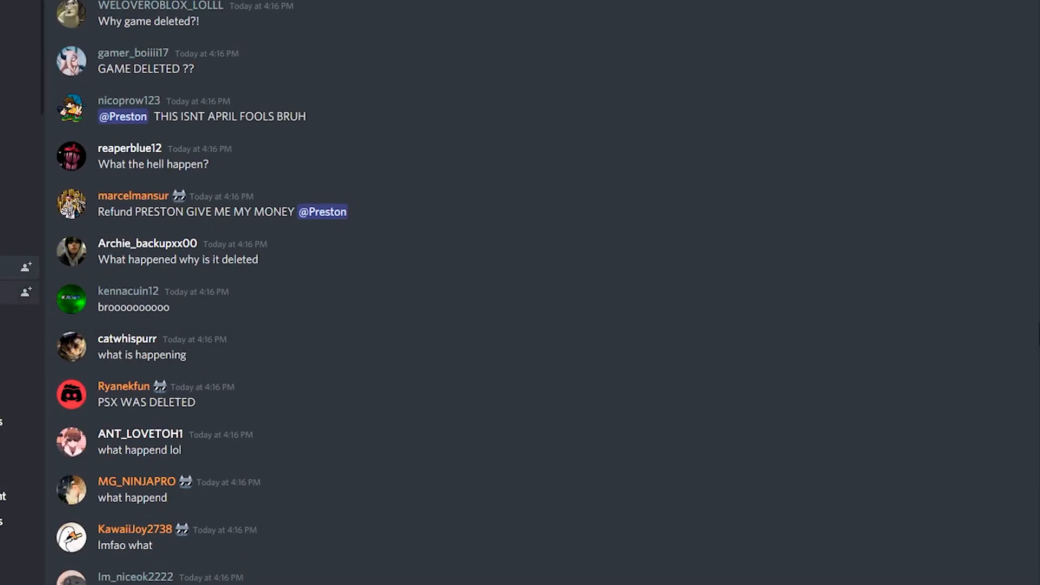
Scroll the general chat to the newest messages demanding Robux refunds and declaring Pet Sim dead
{"action": "scroll", "scroll_direction": "down", "scroll_amount": 3}
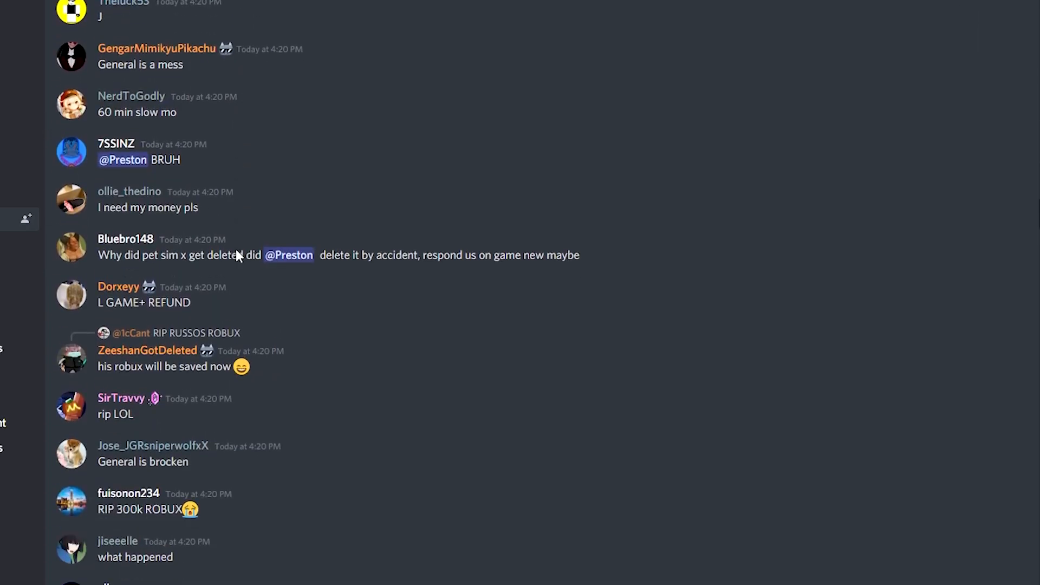
{"action": "scroll", "scroll_direction": "down", "scroll_amount": 3}
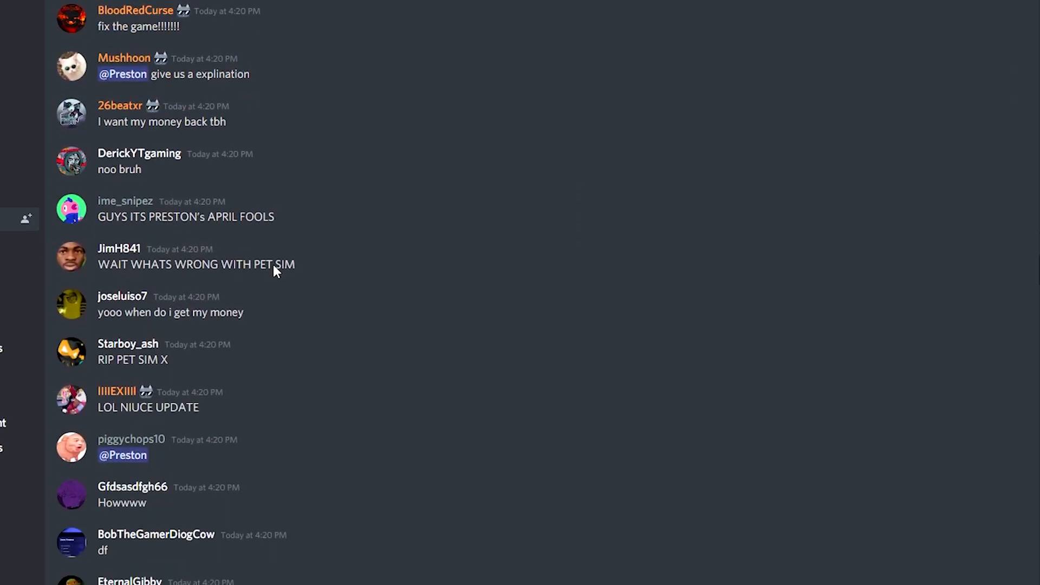
{"action": "scroll", "scroll_direction": "down", "scroll_amount": 3}
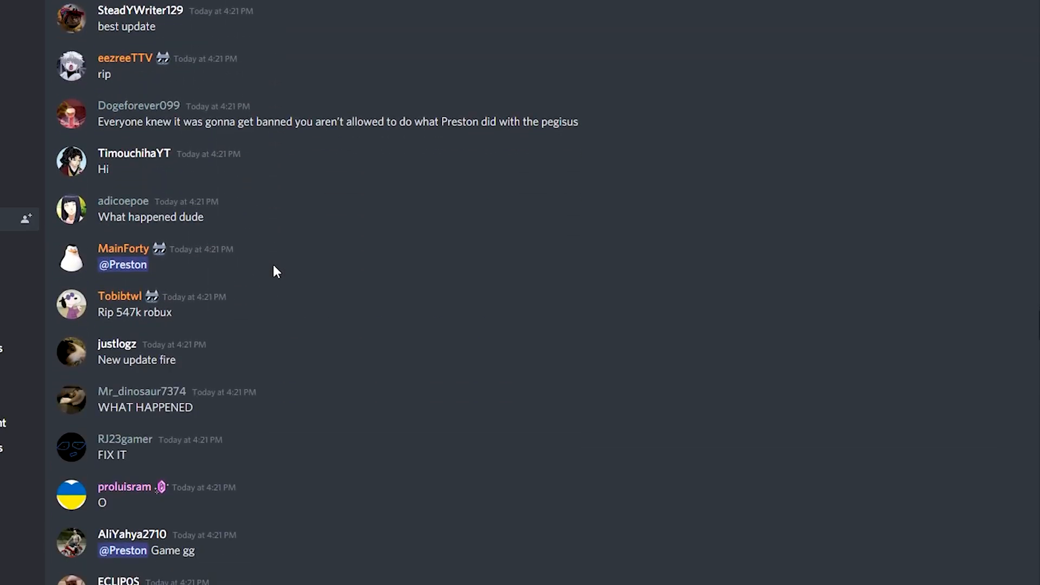
{"action": "scroll", "scroll_direction": "down", "scroll_amount": 3}
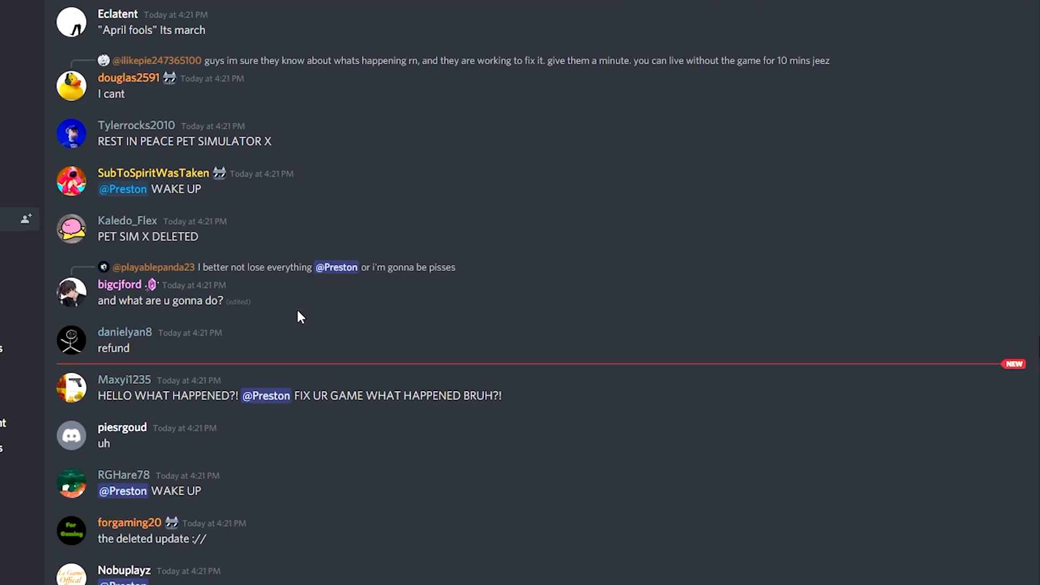
{"action": "scroll", "scroll_direction": "up", "scroll_amount": 3}
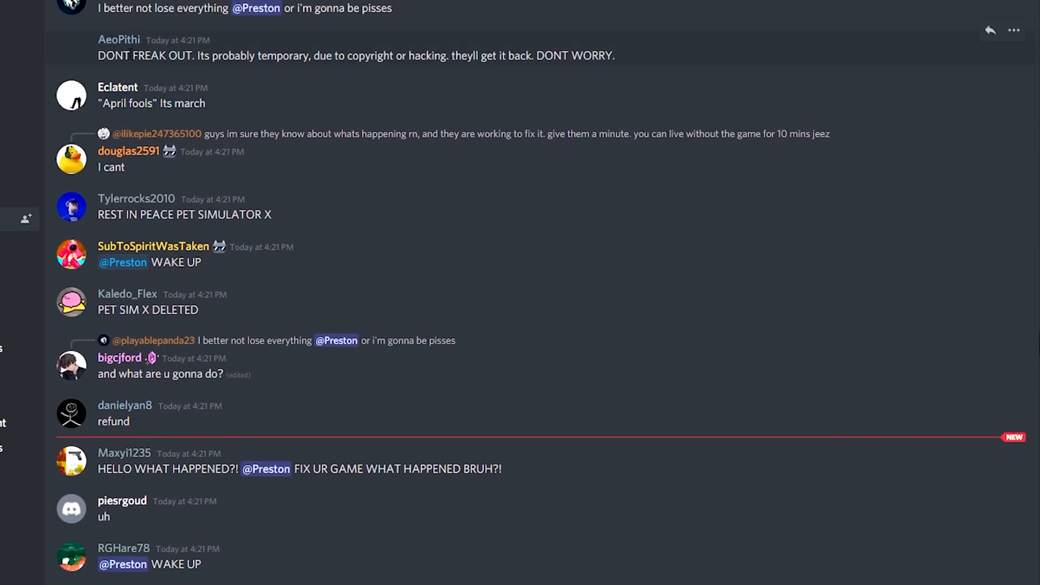
{"action": "scroll", "scroll_direction": "down", "scroll_amount": 3}
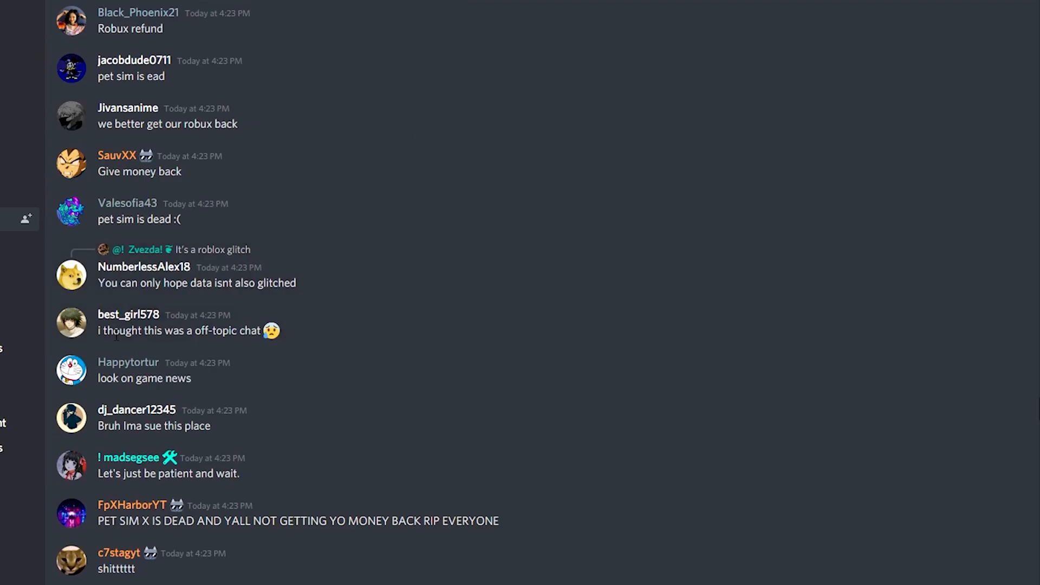